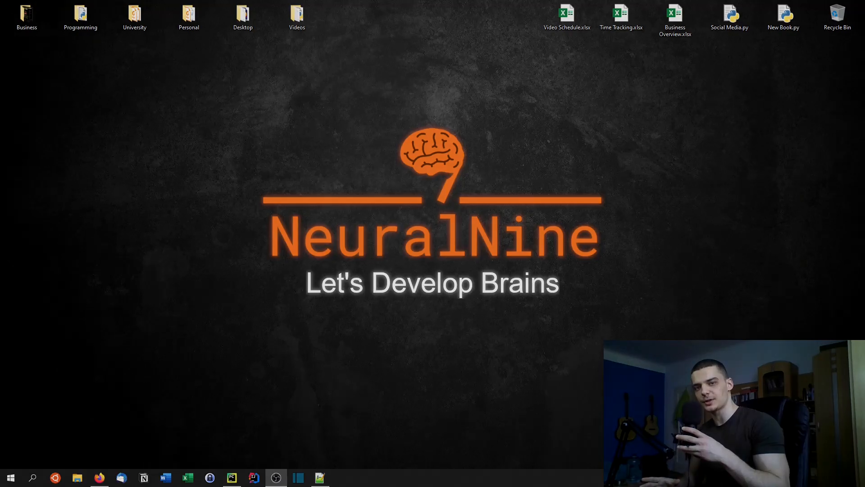
# Launch Command Prompt from the taskbar icon
pyautogui.click(231, 477)
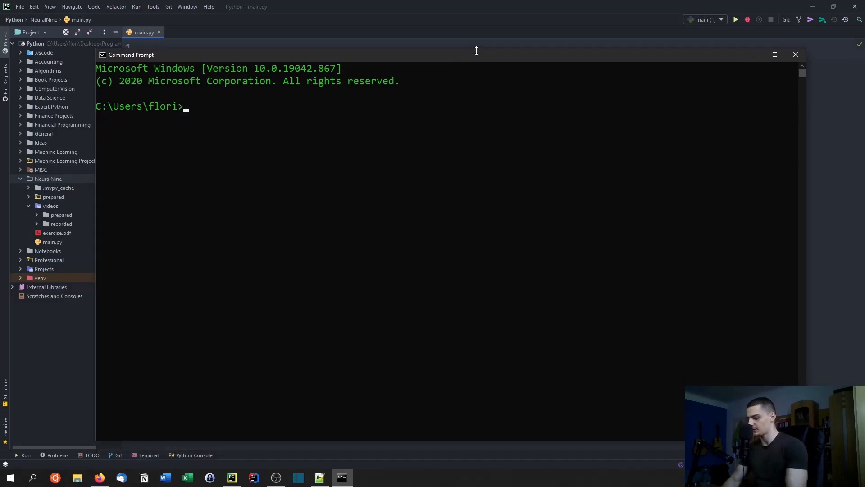
# Run pip install for pyttsx3 and pypdf2, both already satisfied
pyautogui.write('pip install')
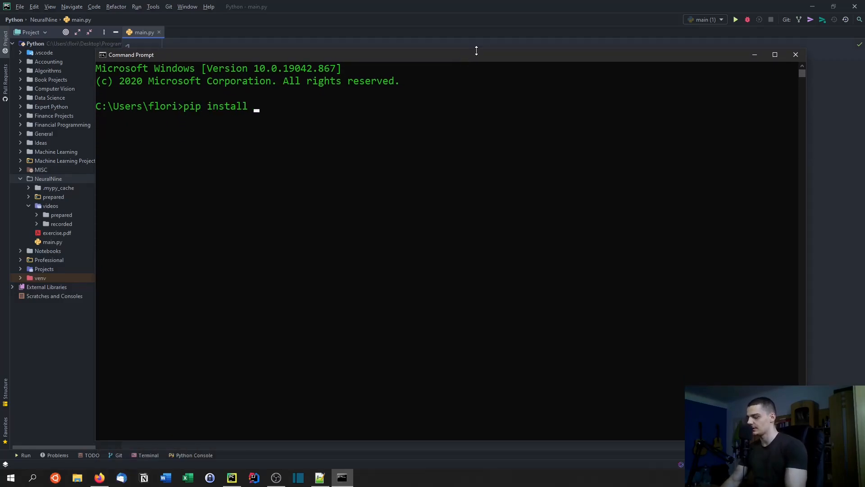
pyautogui.write('pytts')
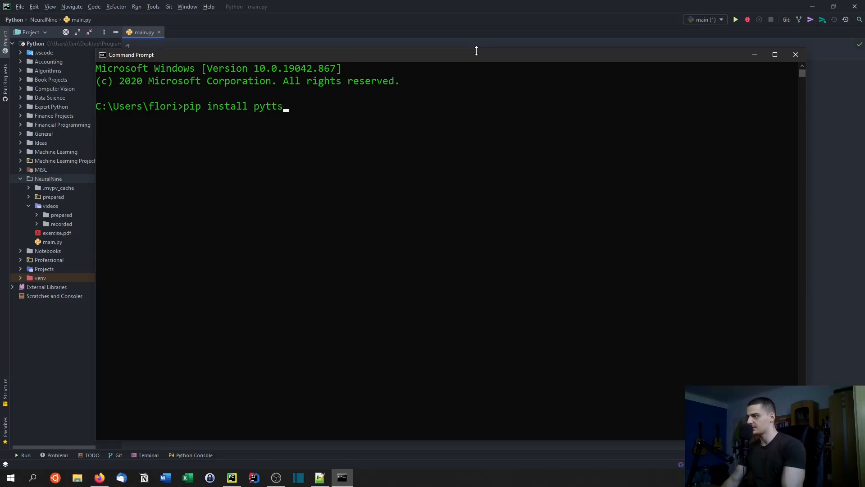
pyautogui.write('x3')
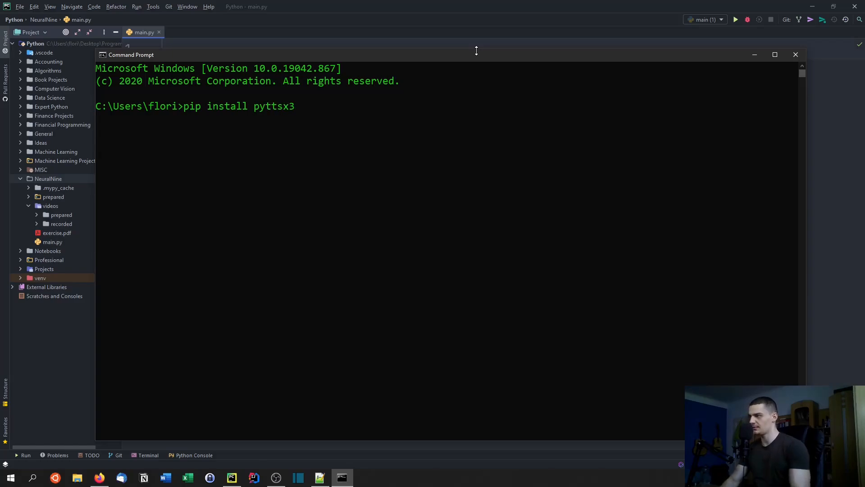
pyautogui.press('enter')
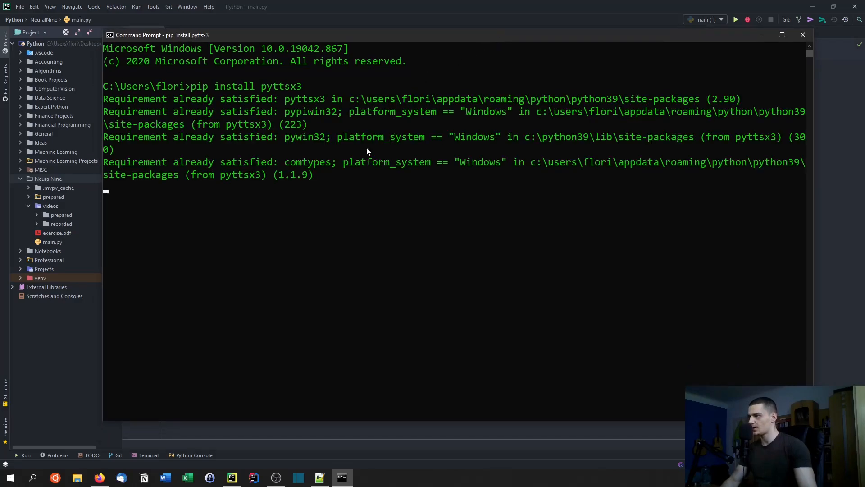
pyautogui.write('pip install pypdf2')
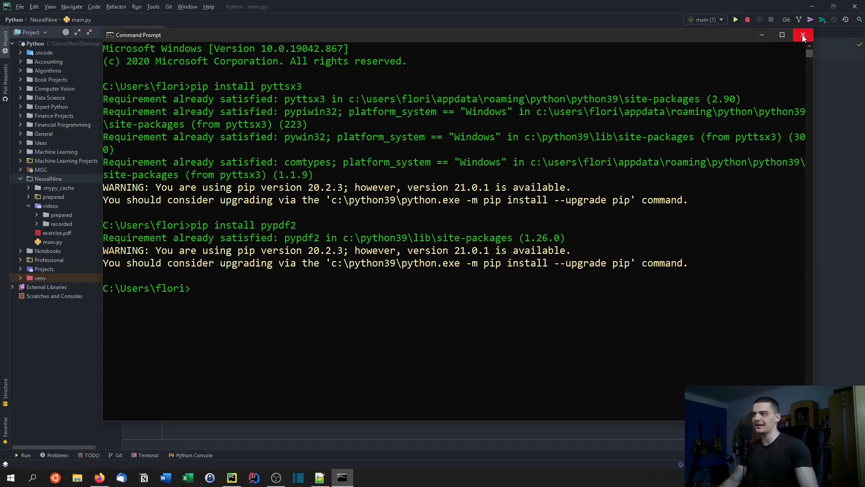
pyautogui.moveTo(788, 46)
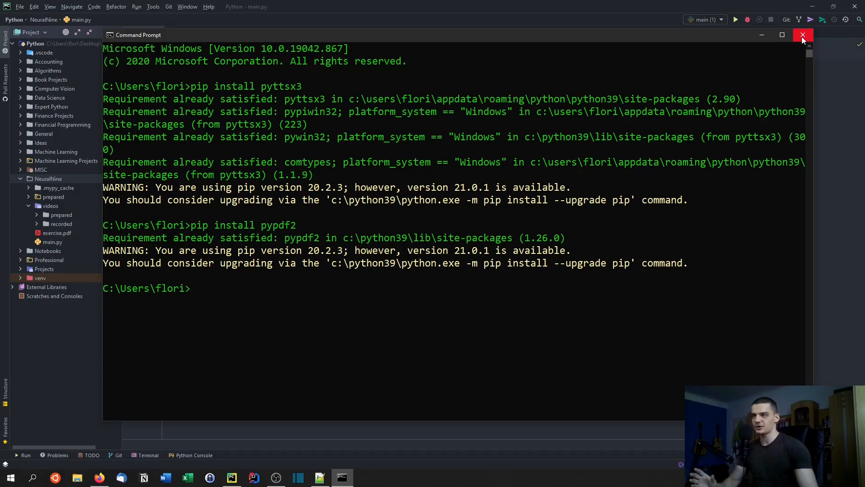
# Close Command Prompt and add imports for pyttsx3 and PyPDF2 in main.py
pyautogui.click(803, 35)
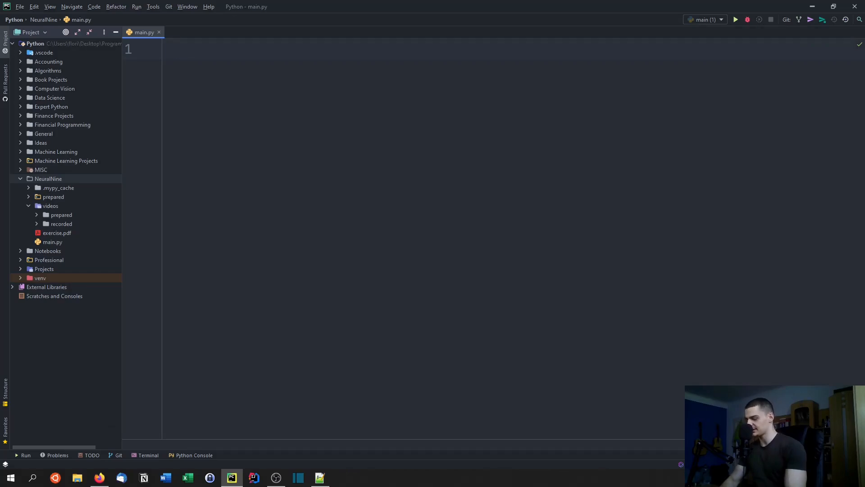
pyautogui.write('import py')
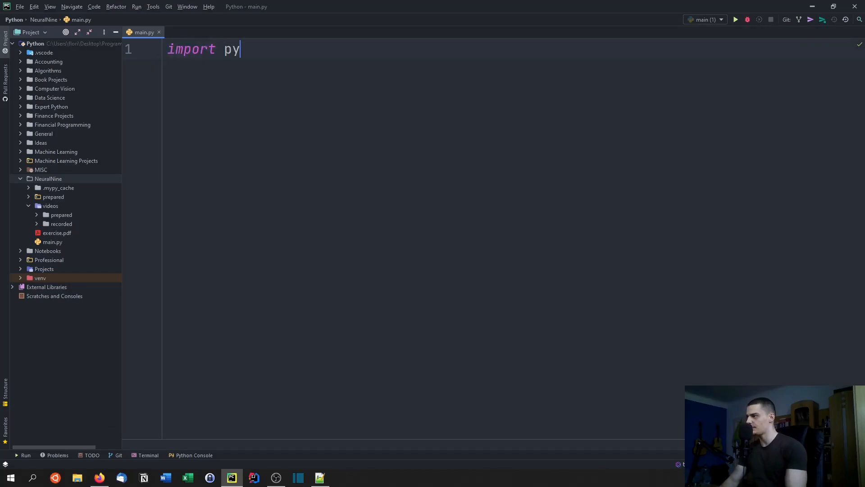
pyautogui.write('ttsx3')
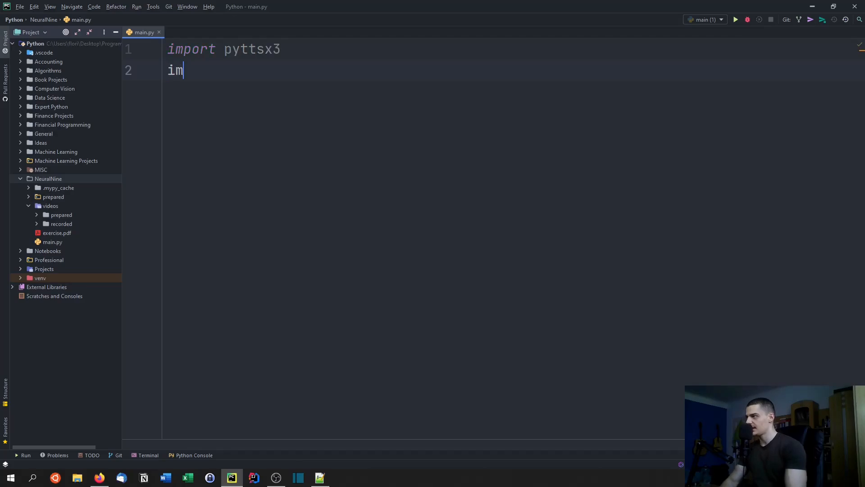
pyautogui.write('port')
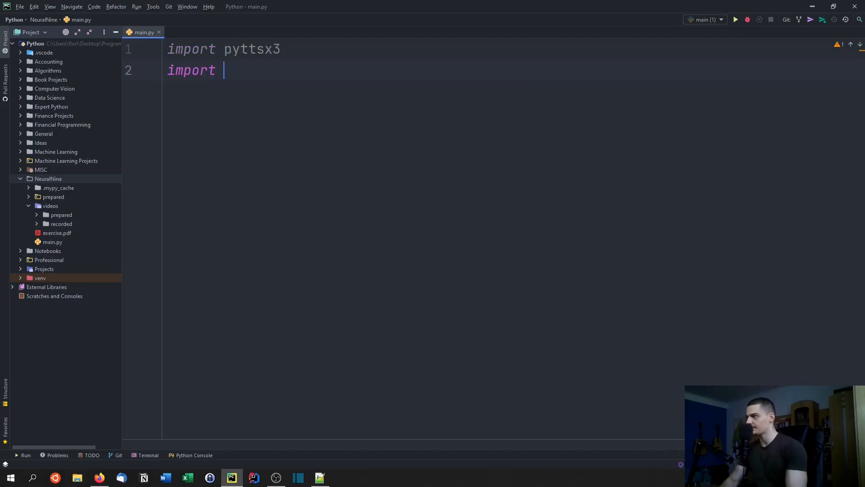
pyautogui.write('PyPDF2')
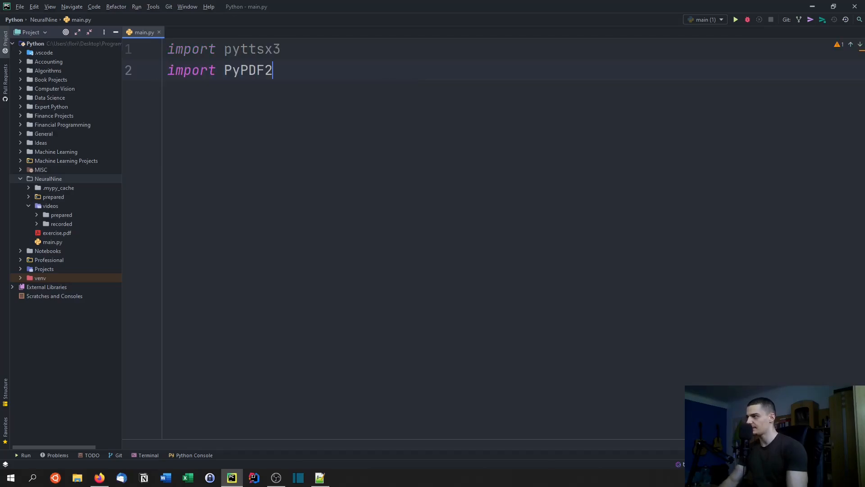
# Write with open('exercise.pdf', 'rb') as book: to open the PDF
pyautogui.write('W')
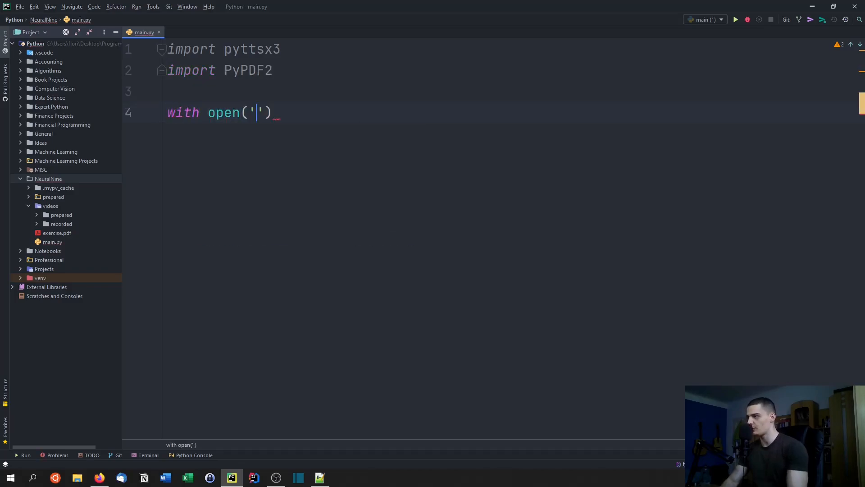
pyautogui.write('exercise.pdf')
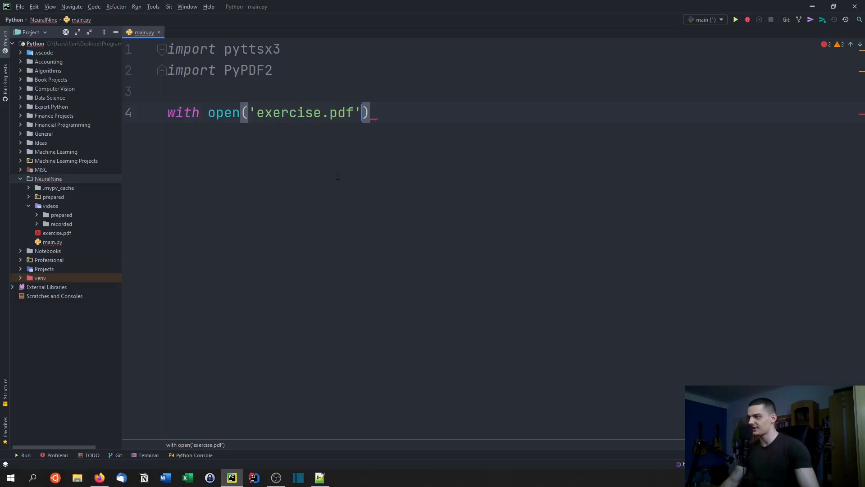
pyautogui.write(',')
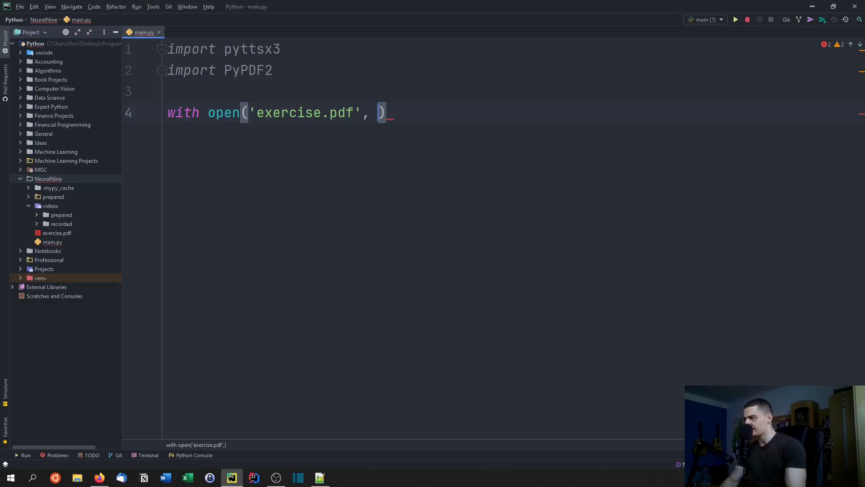
pyautogui.write("'")
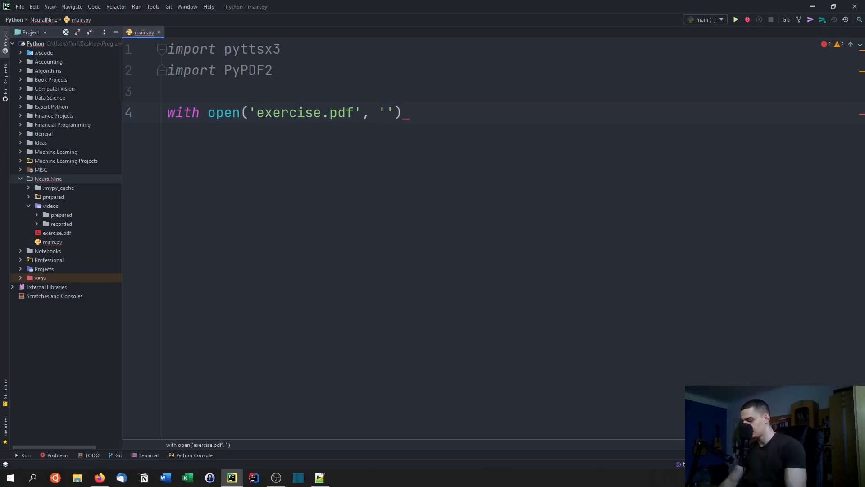
pyautogui.write('rb')
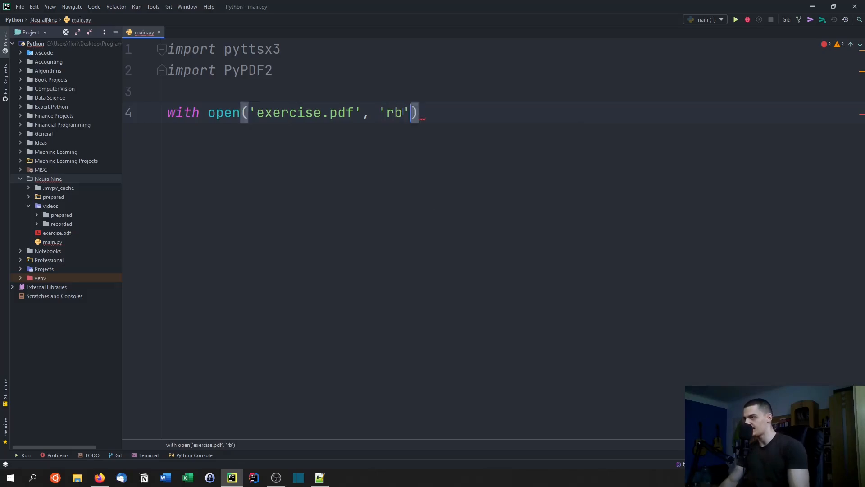
pyautogui.write('as book:')
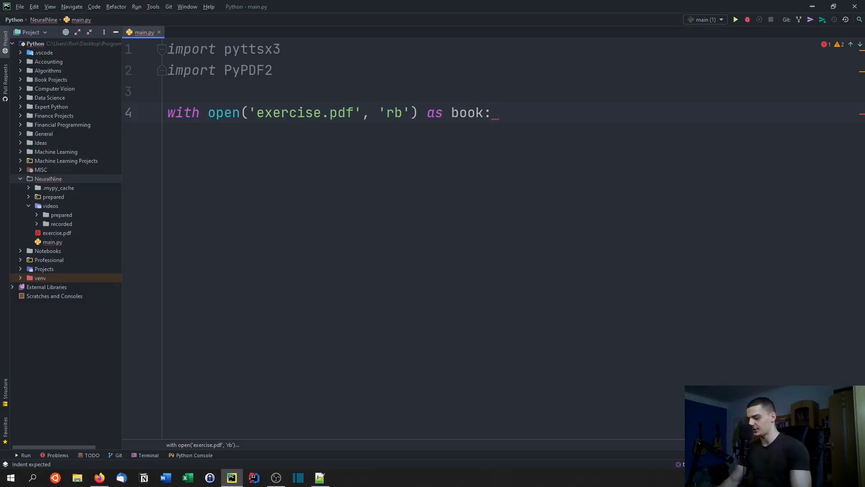
# Inside the with block, create reader as a PyPDF2 PdfFileReader on book
pyautogui.press('enter')
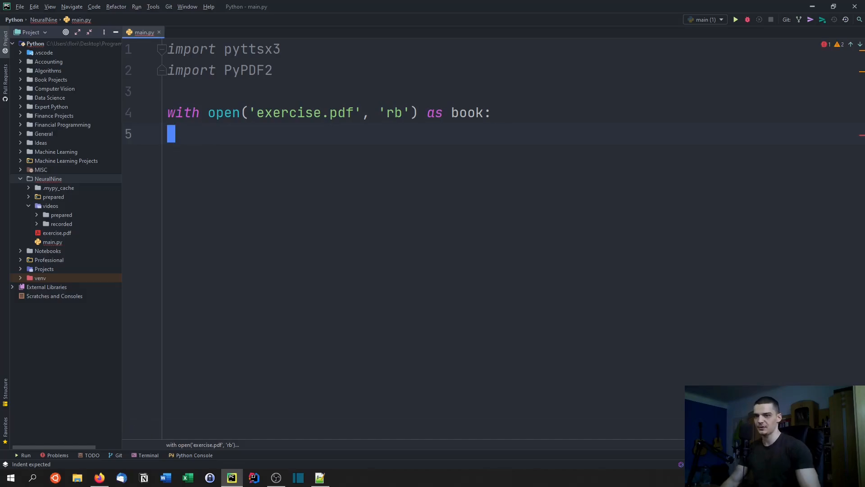
pyautogui.press('enter')
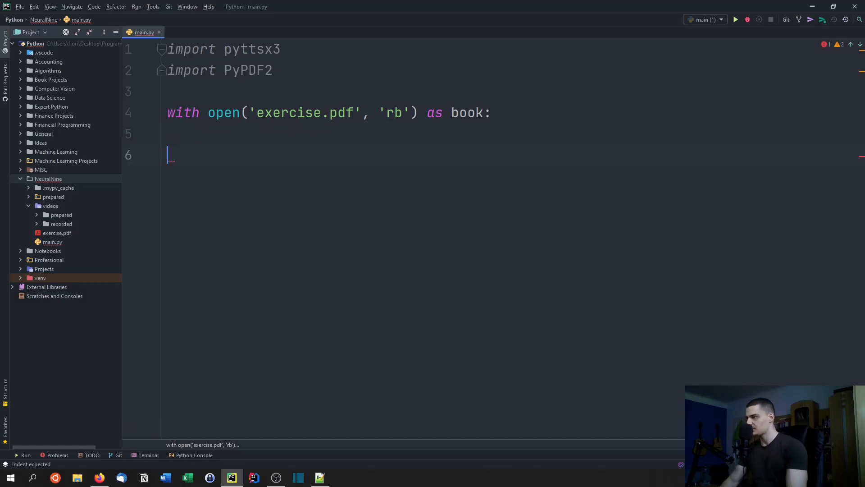
pyautogui.write('reader =')
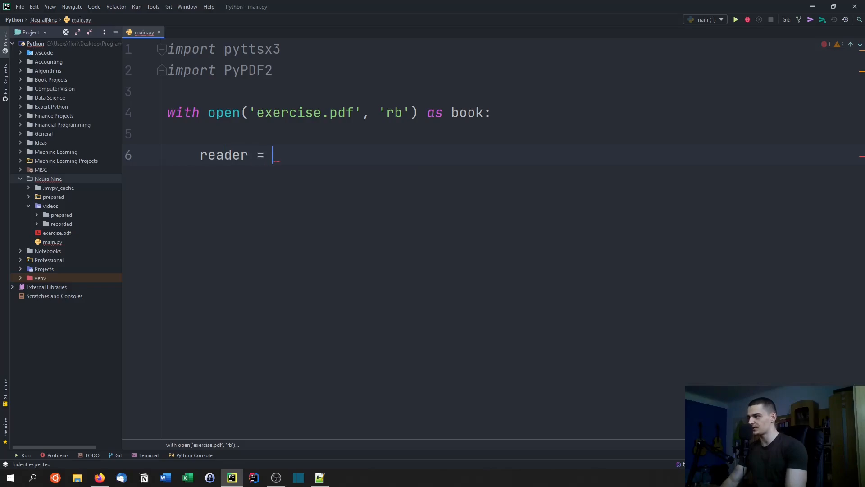
pyautogui.write('PyPDF2.PdfFileReader(')
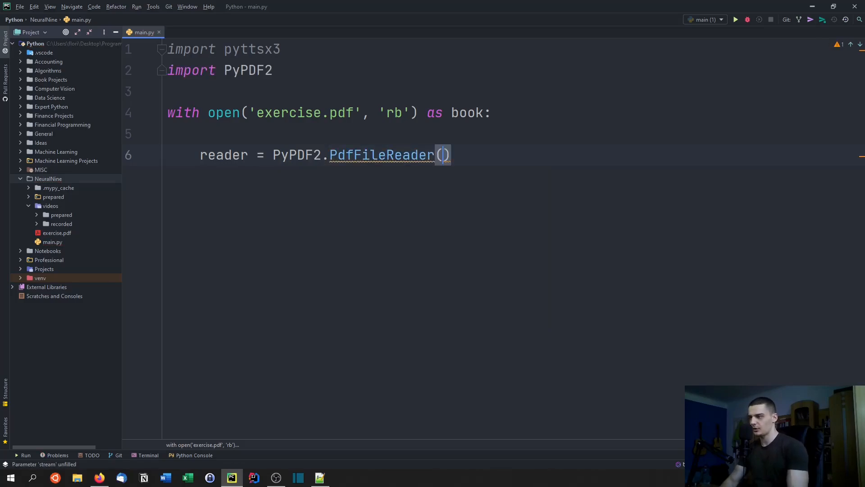
pyautogui.write('book')
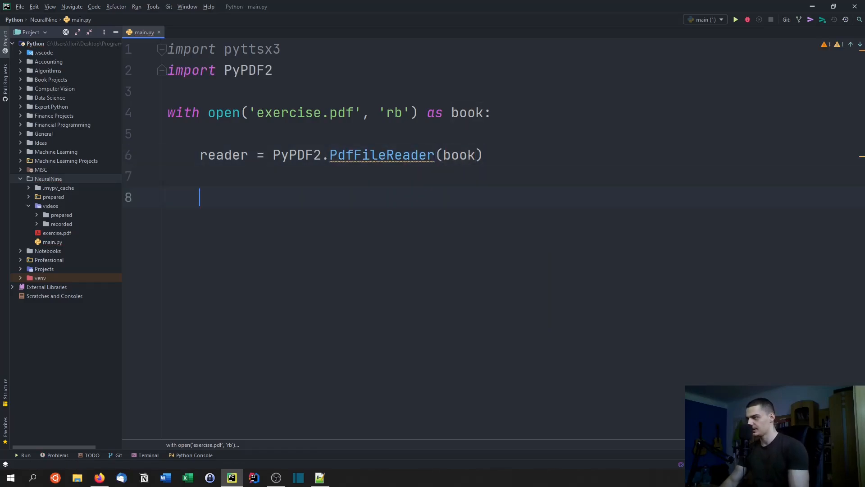
# Add audio_reader = pyttsx3.init() on the next line
pyautogui.press('backspace')
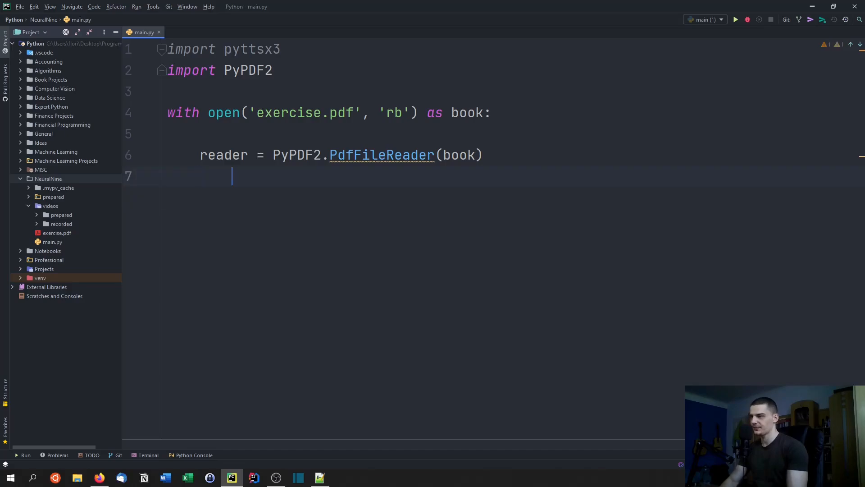
pyautogui.write('au')
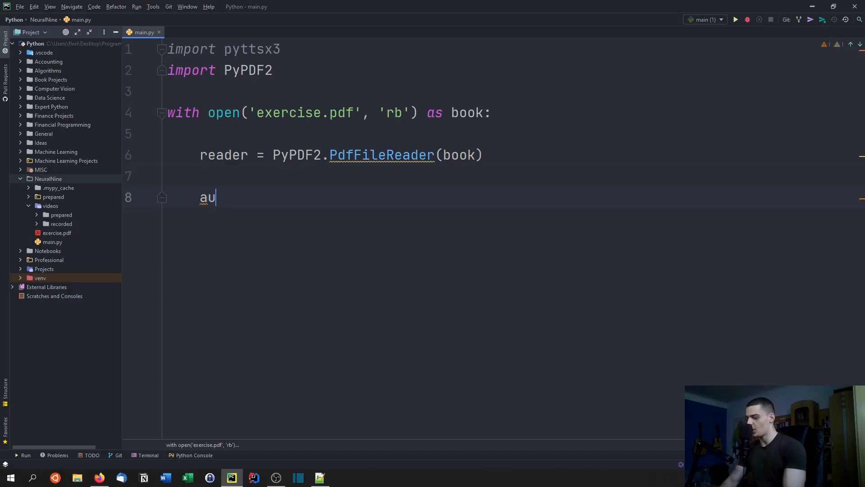
pyautogui.write('dio_')
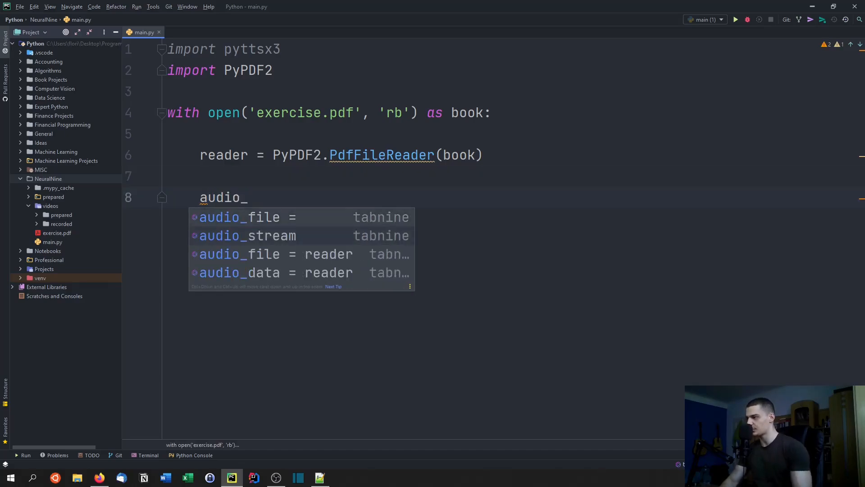
pyautogui.write('reader')
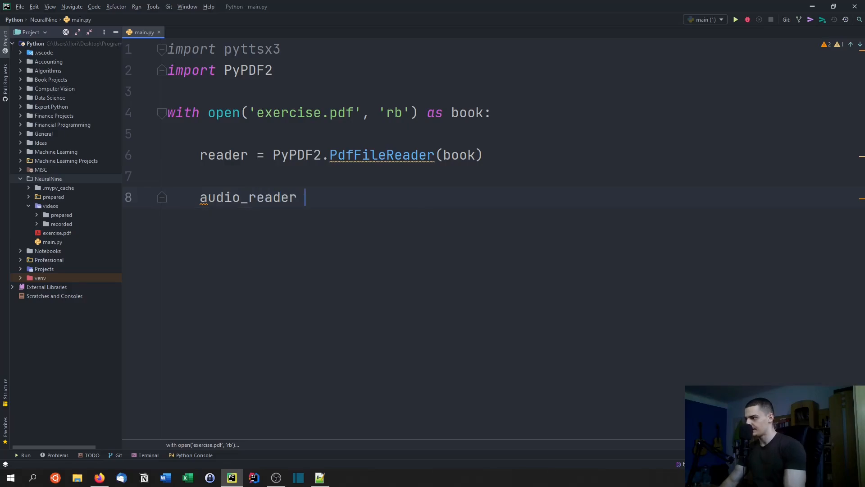
pyautogui.write('=')
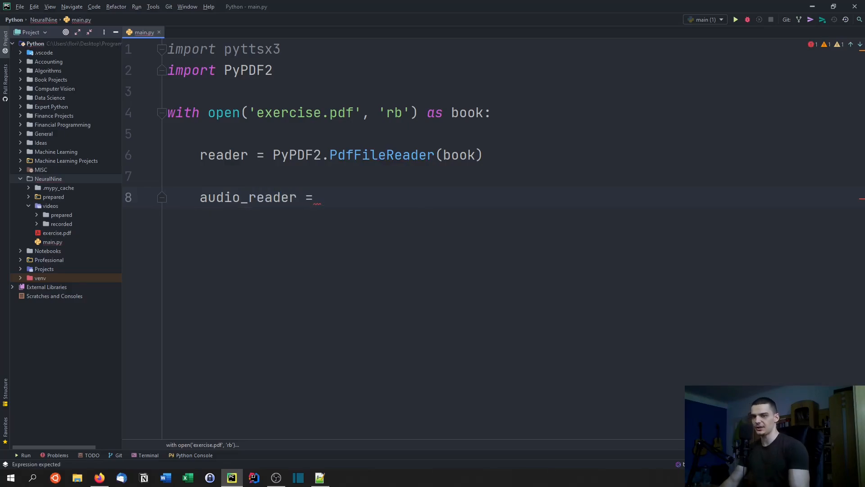
pyautogui.write('pyttsx3.init(')
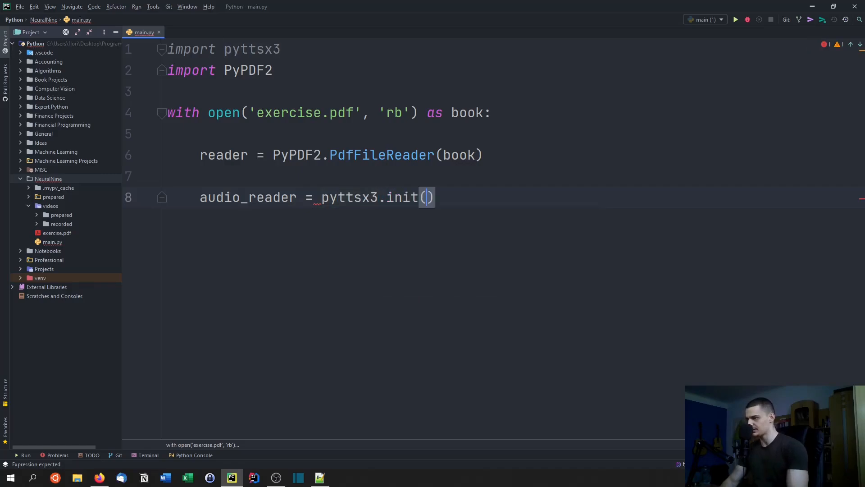
pyautogui.press('enter')
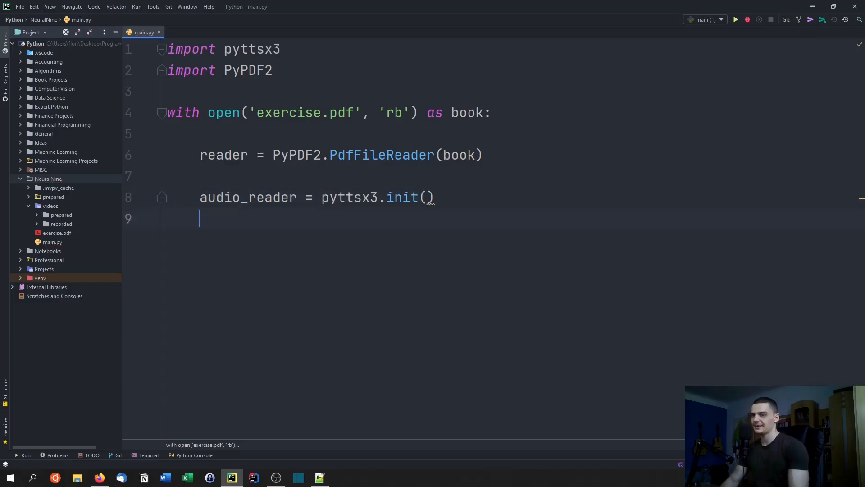
# Set audio_reader's speech rate property to 100
pyautogui.write('audio')
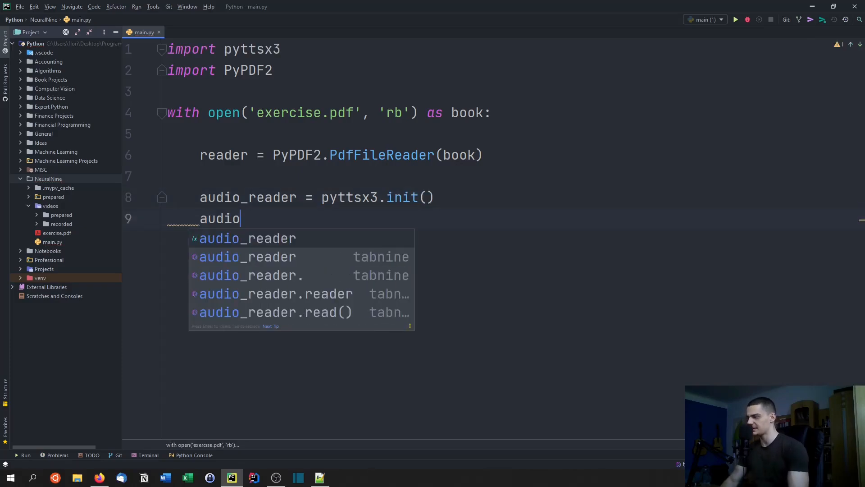
pyautogui.press('Tab')
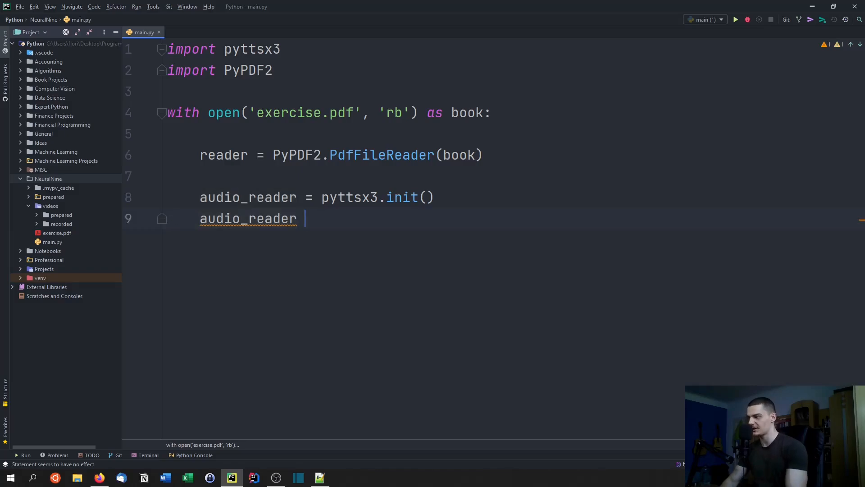
pyautogui.write('=')
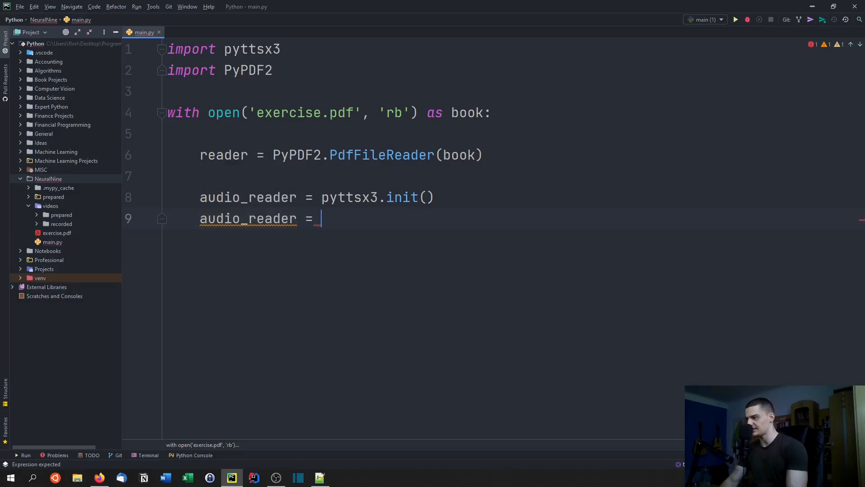
pyautogui.write('s')
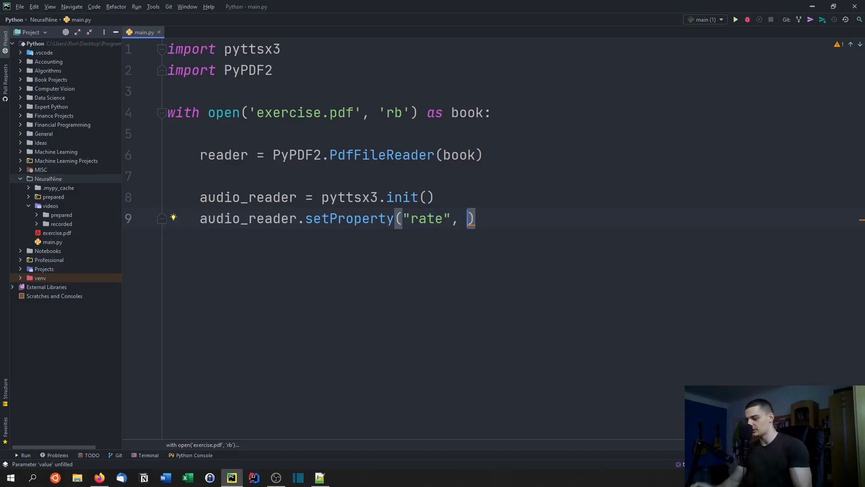
pyautogui.write('100')
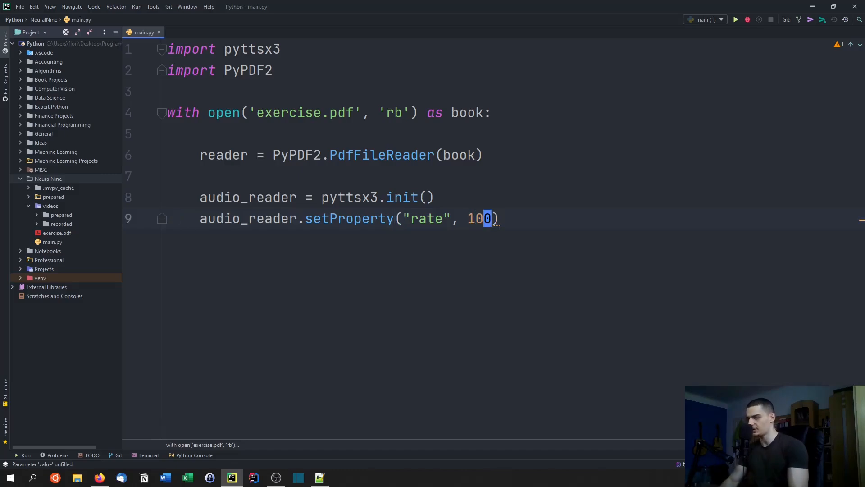
pyautogui.press('enter')
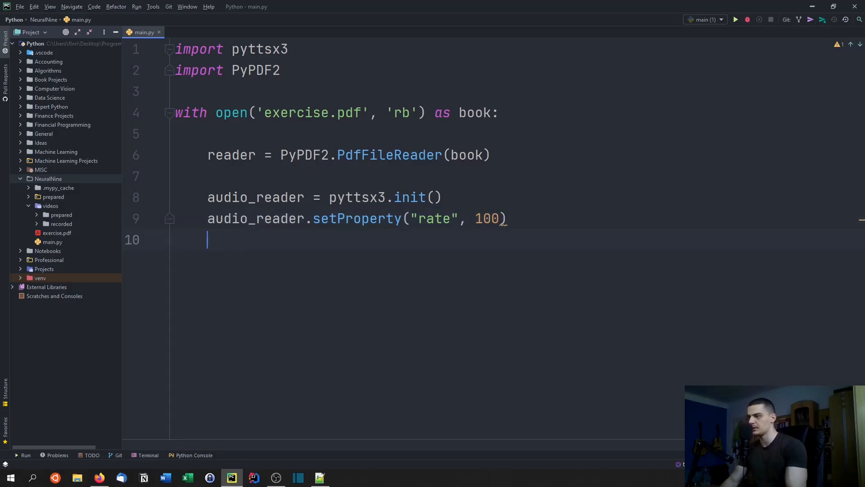
pyautogui.press('enter')
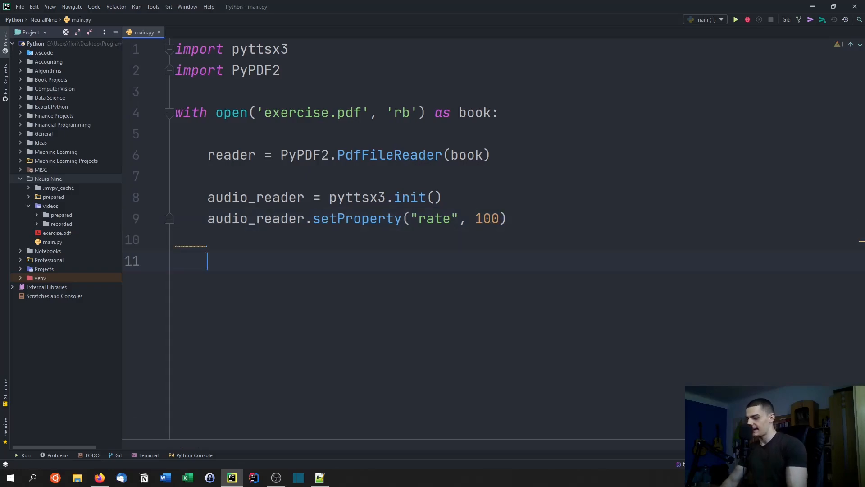
# Loop over range(reader.numPages), assigning next_page = reader.getPage(page)
pyautogui.write('for page')
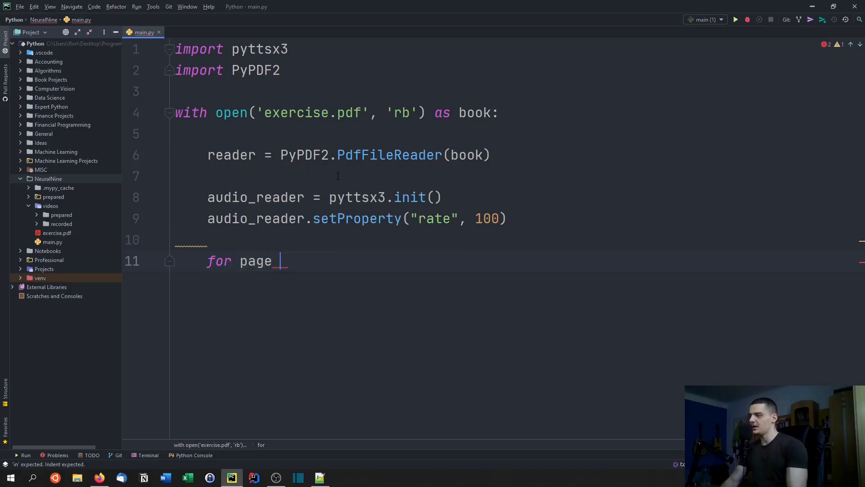
pyautogui.write('in range')
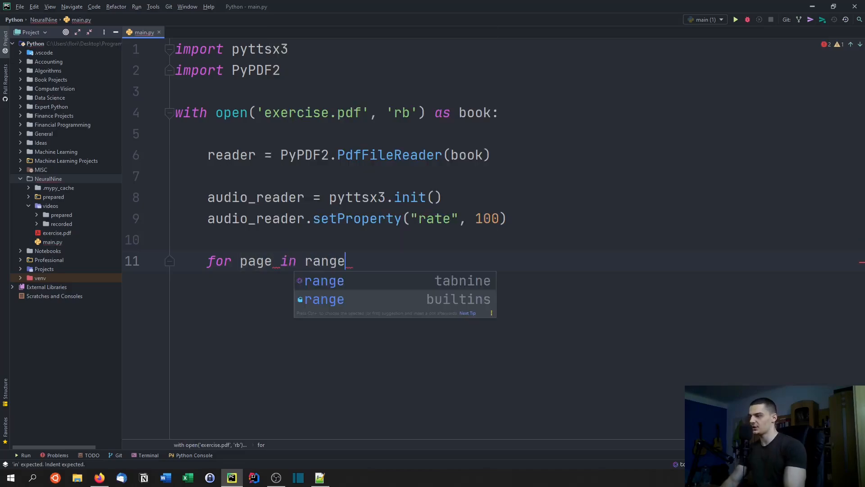
pyautogui.write('(')
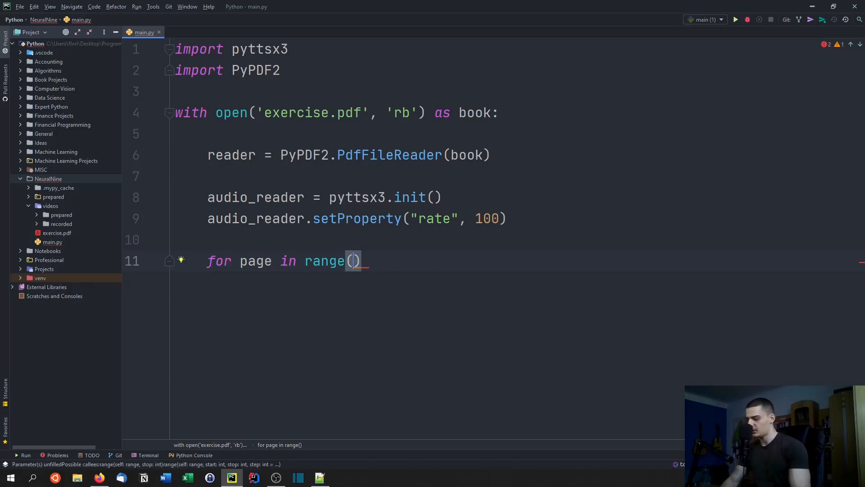
pyautogui.write('reader.')
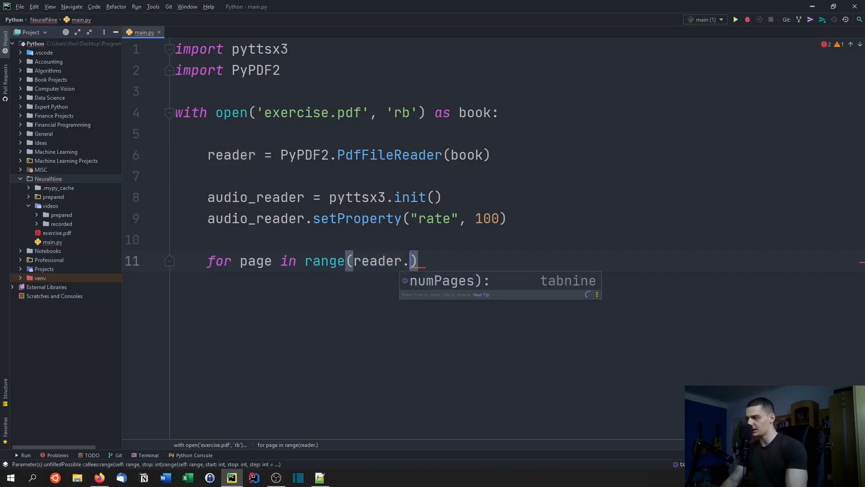
pyautogui.write('numPages')
pyautogui.write('next')
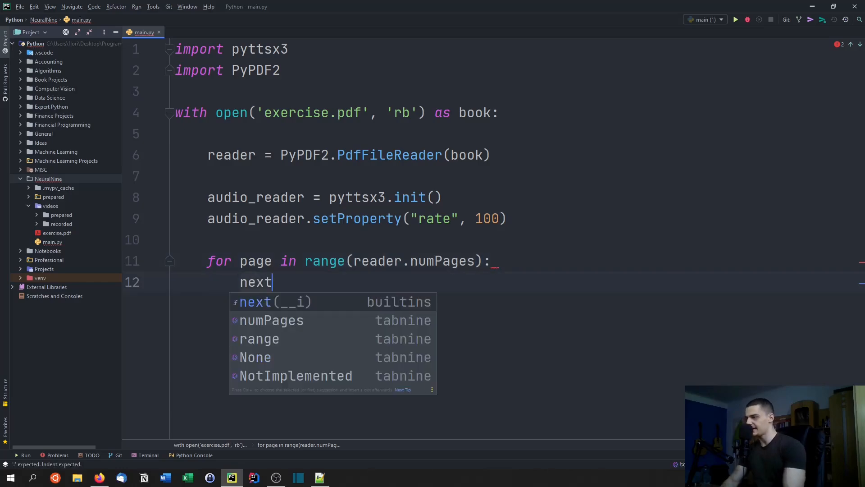
pyautogui.write('_page =')
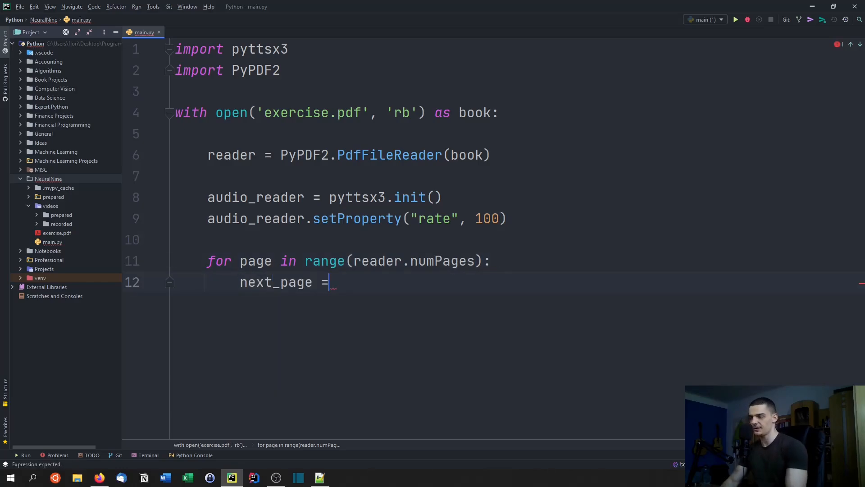
pyautogui.write('reder.')
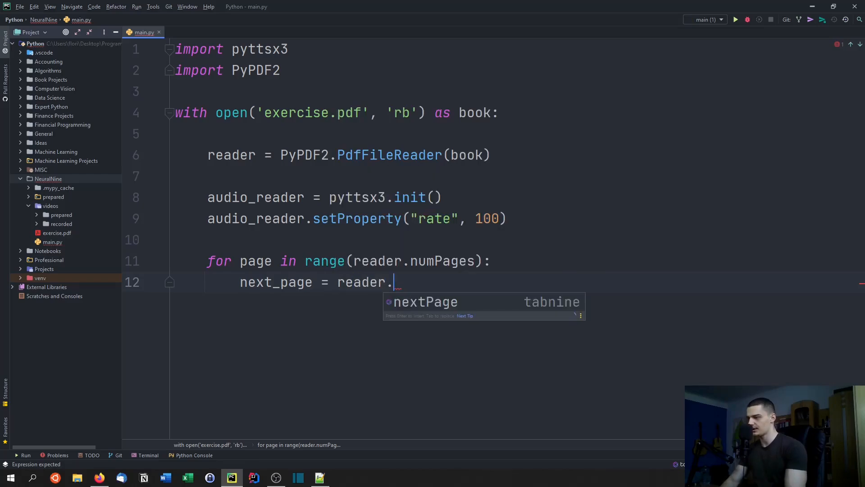
pyautogui.write('ge')
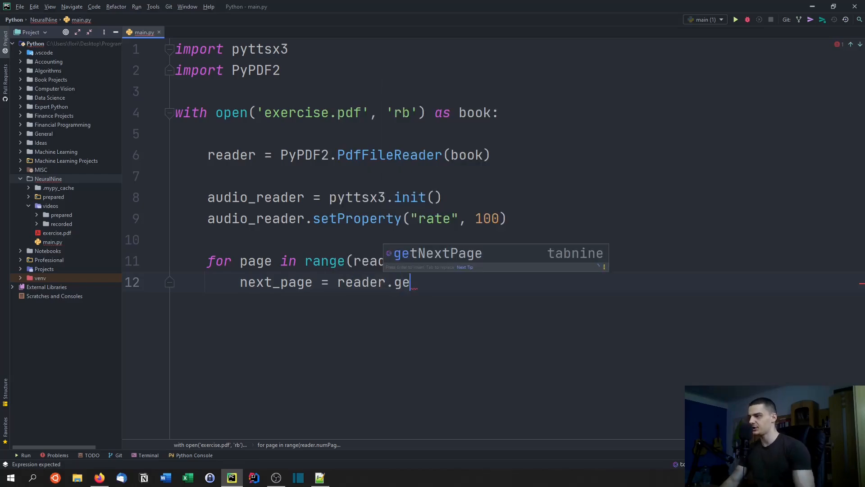
pyautogui.write('tPage()')
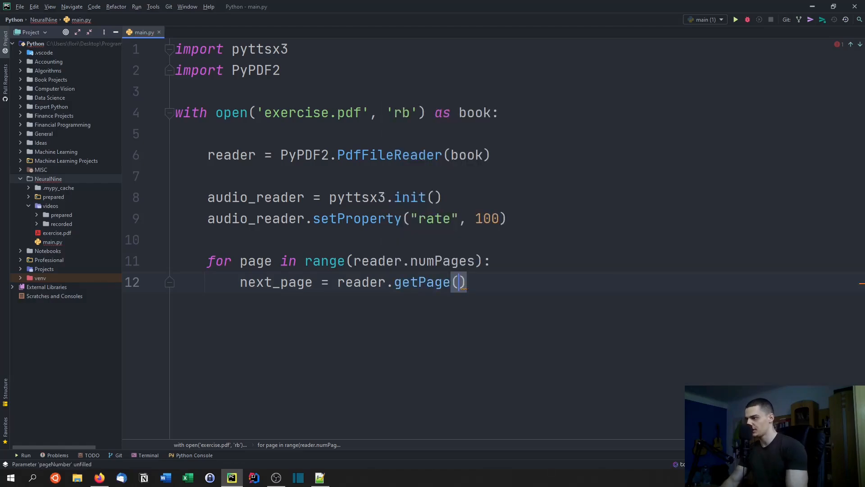
pyautogui.write('page')
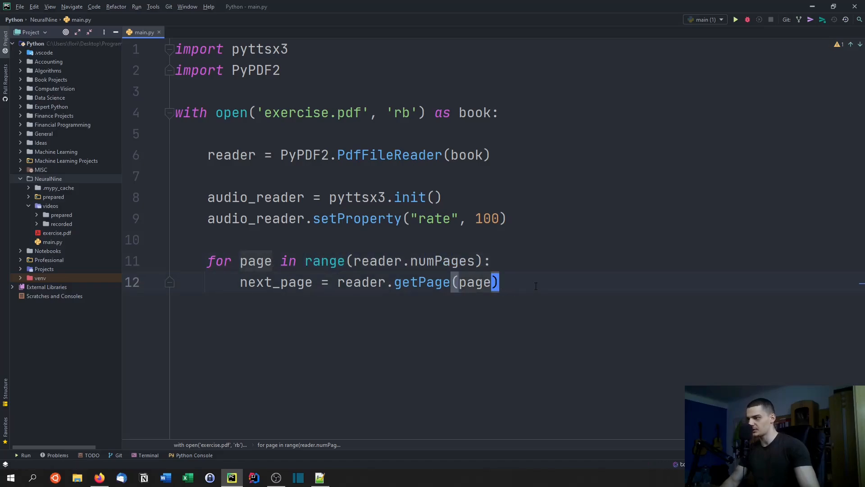
# Store next_page.extractText() in content, removing the duplicate parentheses
pyautogui.write('con')
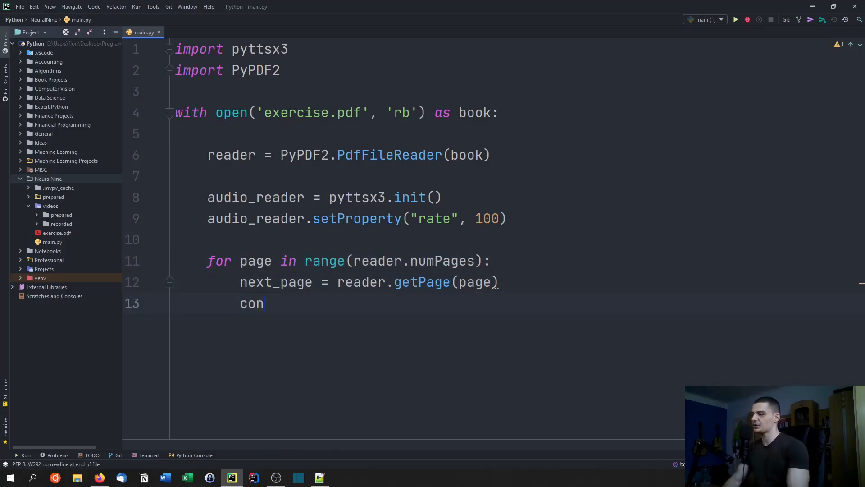
pyautogui.write('tent')
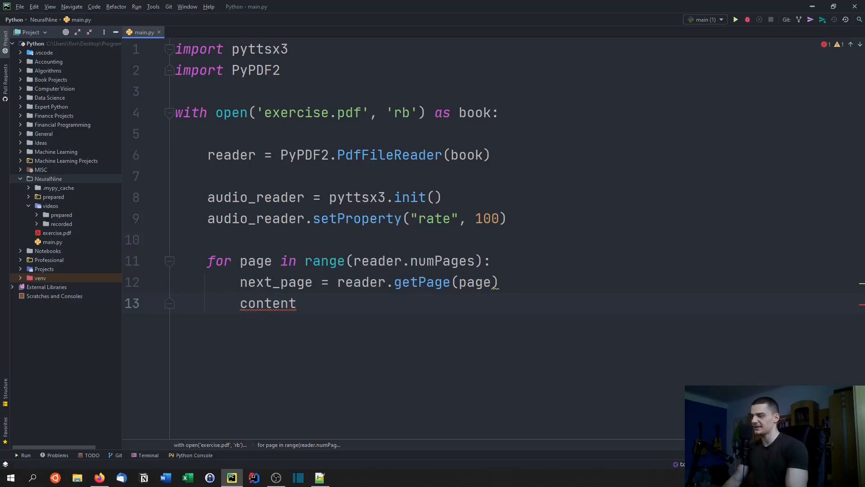
pyautogui.write('= next_page')
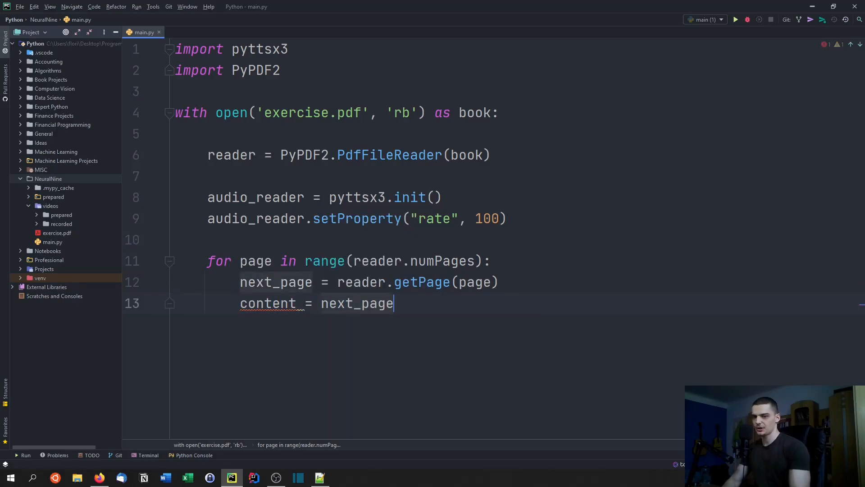
pyautogui.write('.ext')
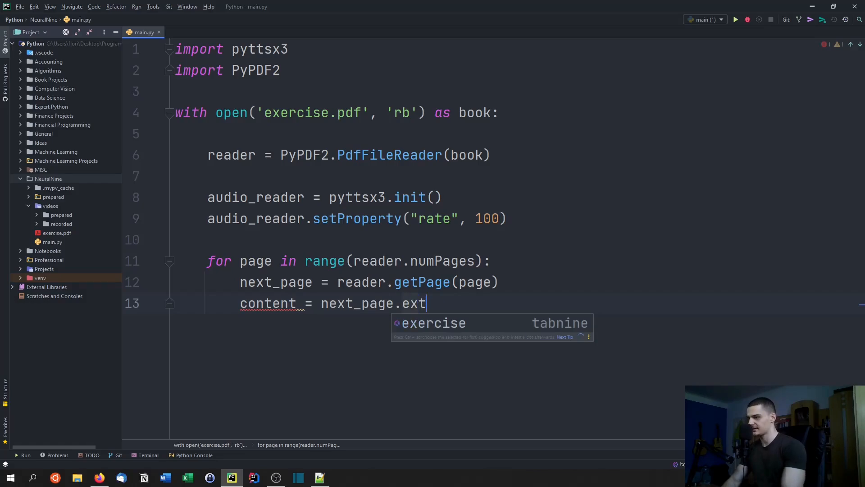
pyautogui.write('ract')
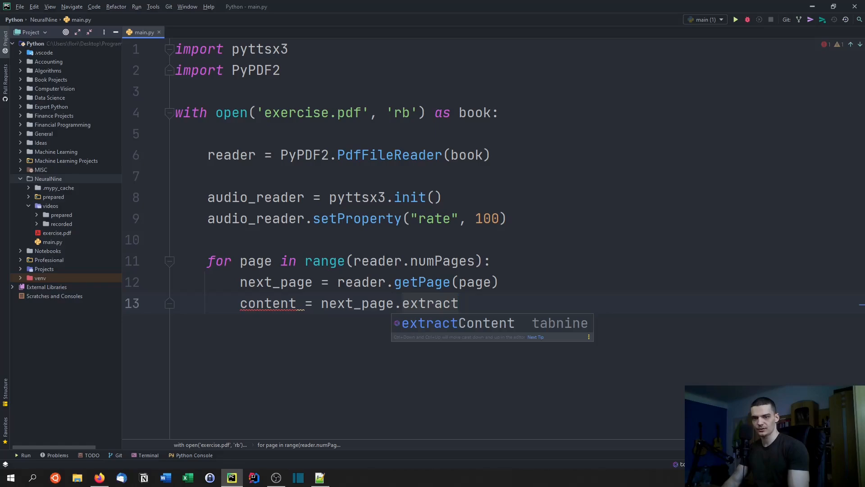
pyautogui.write('Text()(')
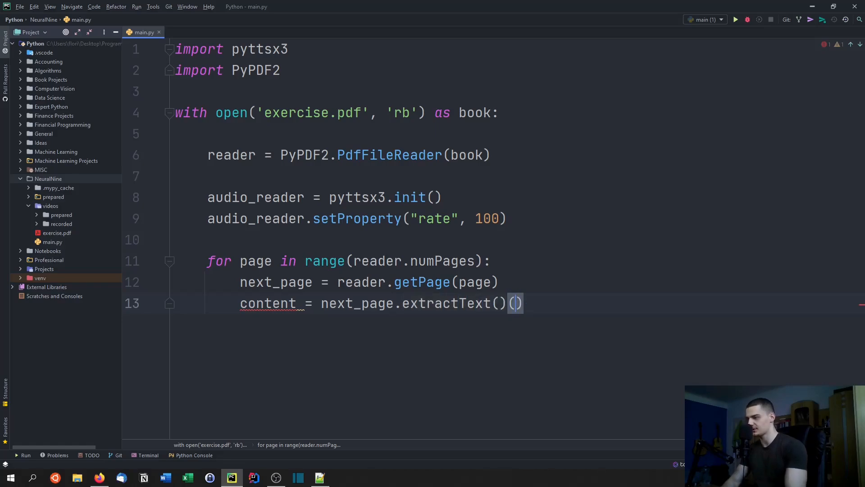
pyautogui.press('Backspace')
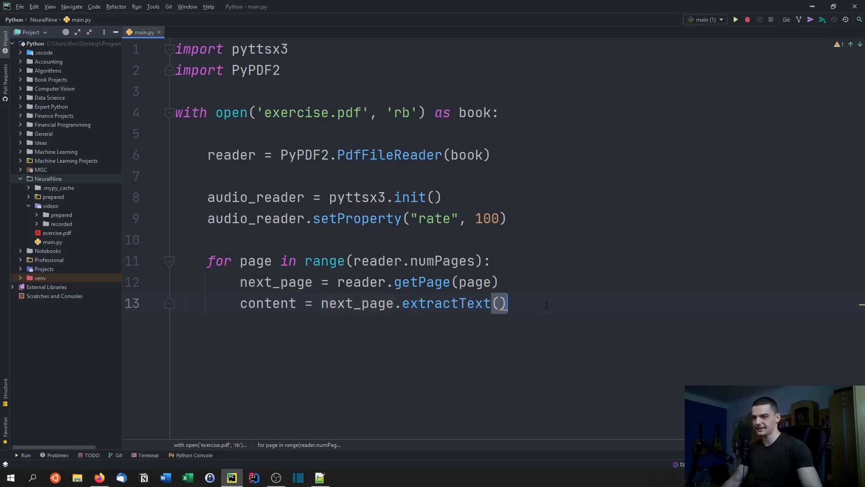
pyautogui.press('enter')
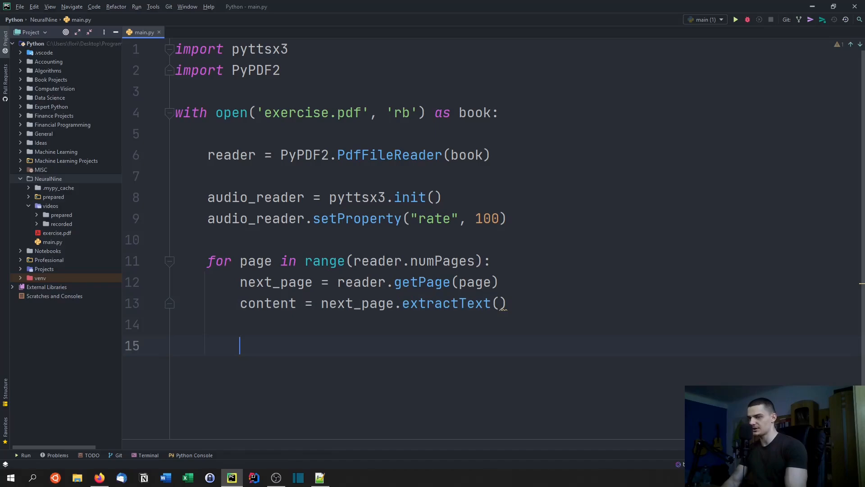
# Add audio_reader.say(content) and audio_reader.runAndWait() inside the loop
pyautogui.write('audio_reader')
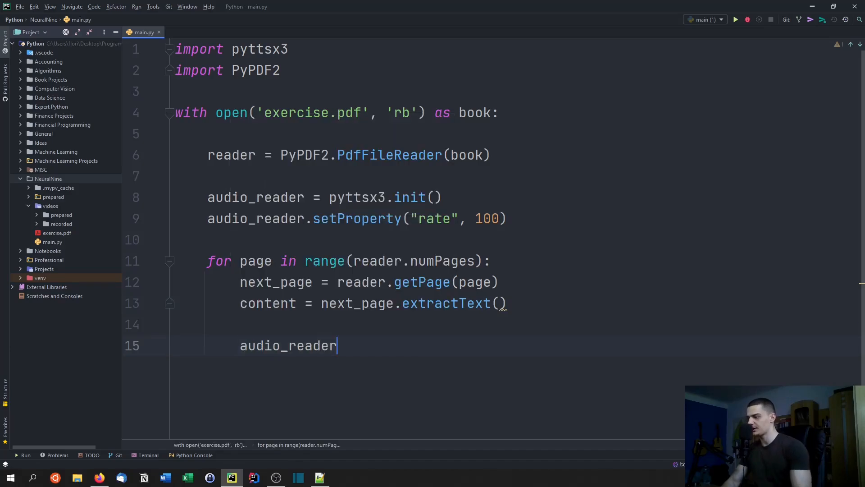
pyautogui.write('.say(')
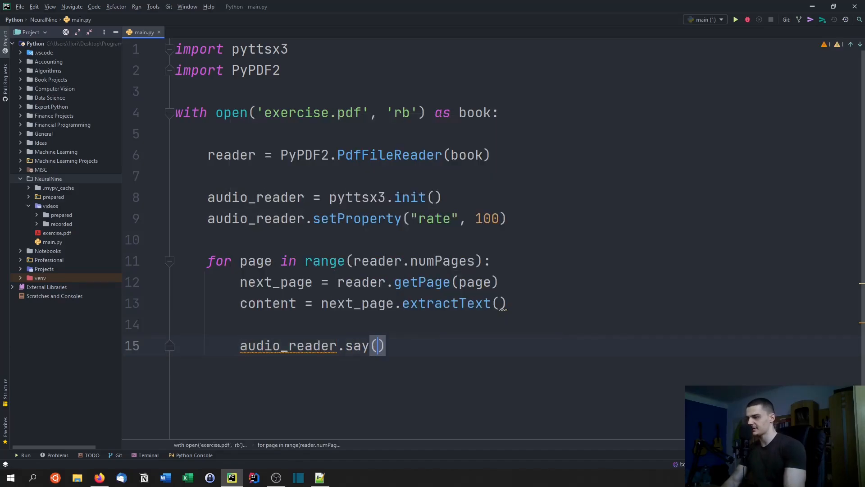
pyautogui.write('content')
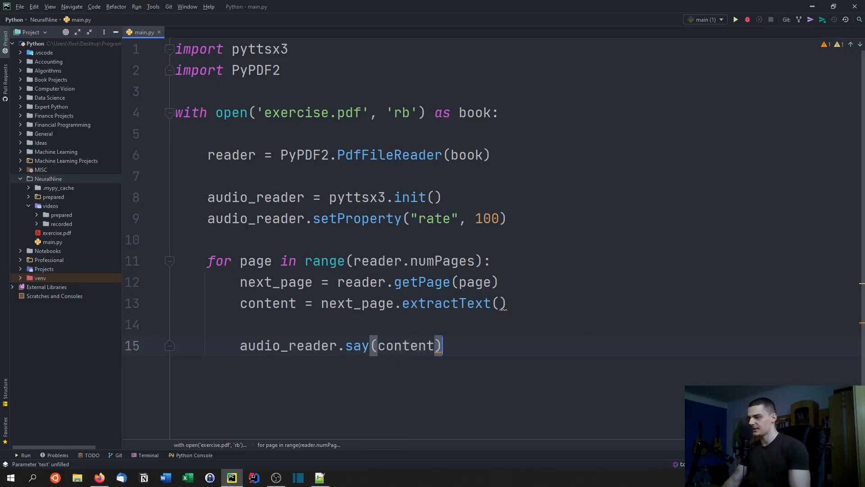
pyautogui.write('audio_reader')
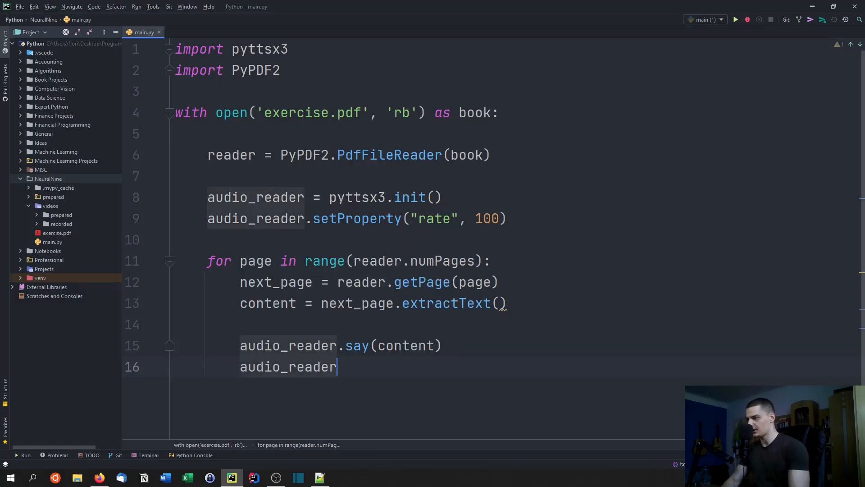
pyautogui.write('.runAndWait()')
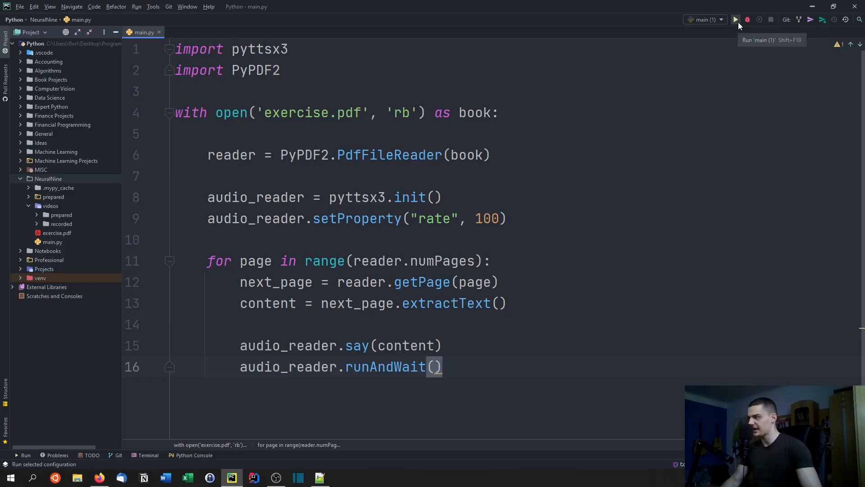
# Run main.py with the toolbar Run button and check the Run panel output
pyautogui.click(735, 20)
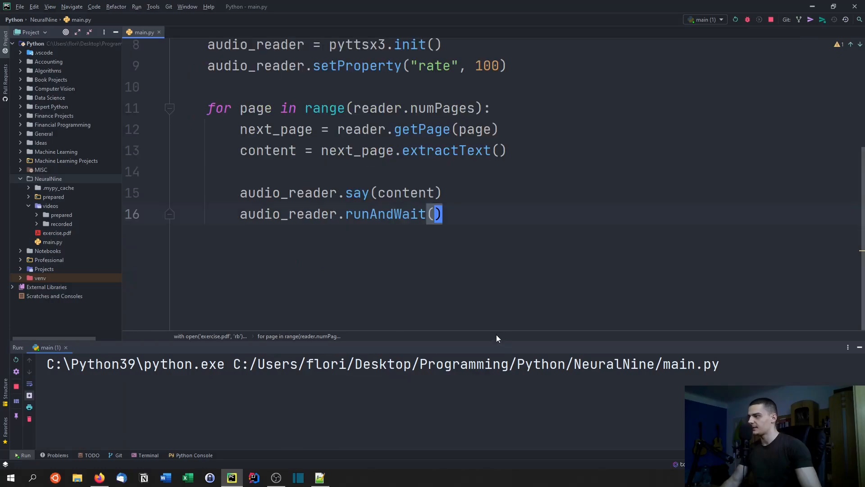
pyautogui.moveTo(195, 374)
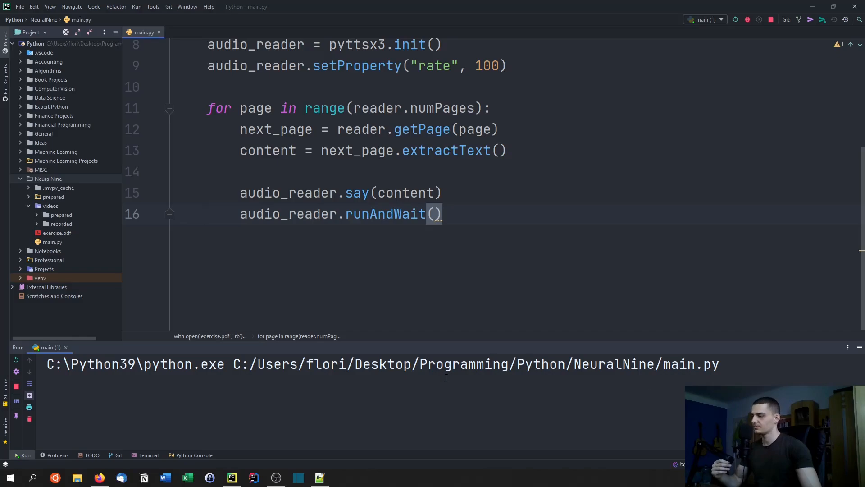
pyautogui.moveTo(17, 386)
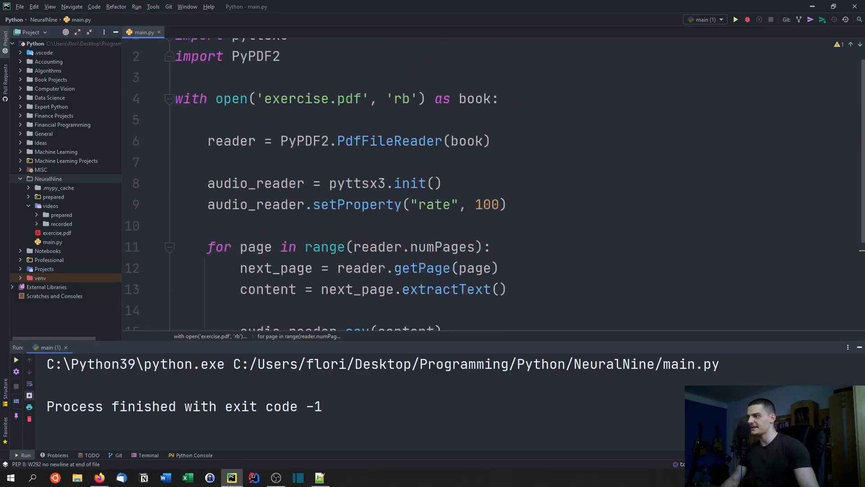
pyautogui.scroll(3)
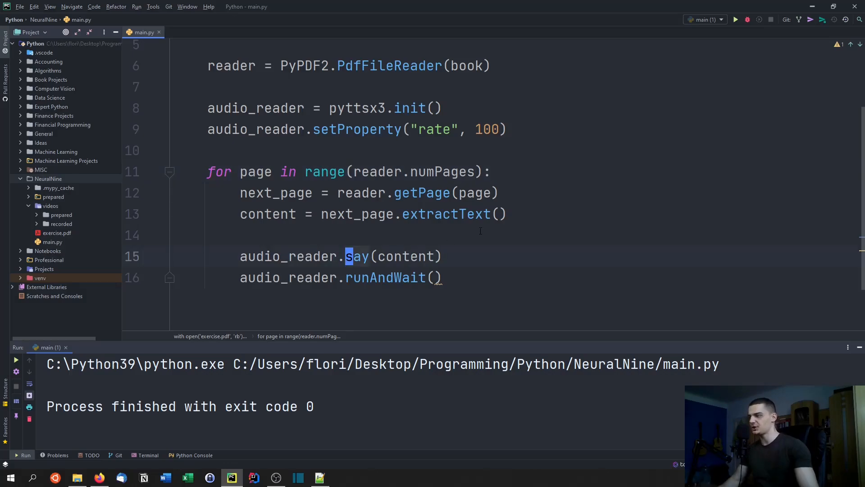
# Replace say with save_to_file(content, "myaudiobook.mp3")
pyautogui.press('Delete')
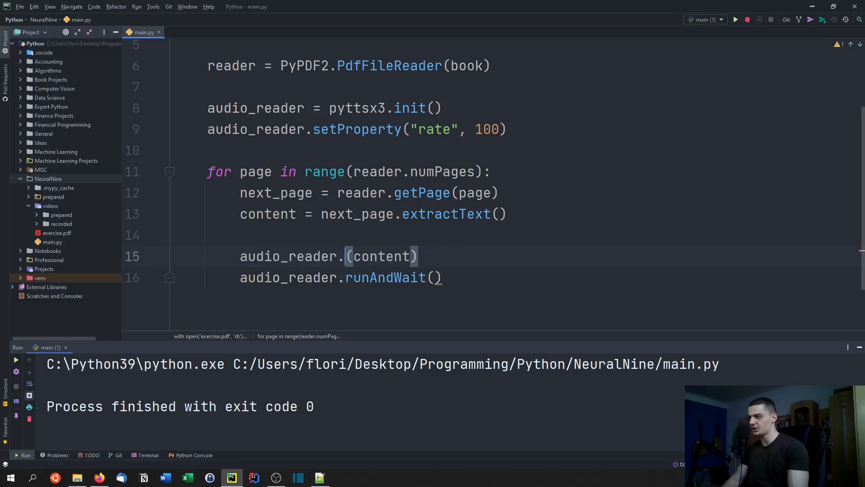
pyautogui.write('save_to_file')
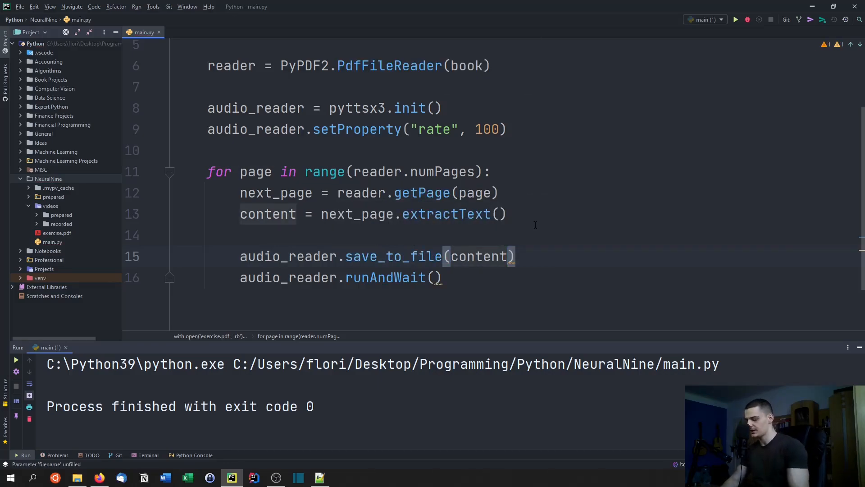
pyautogui.write(', ""')
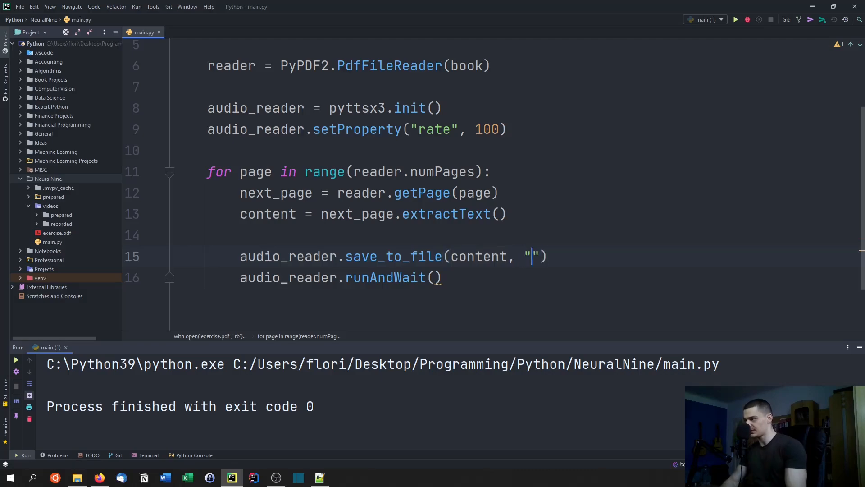
pyautogui.write('myaudio')
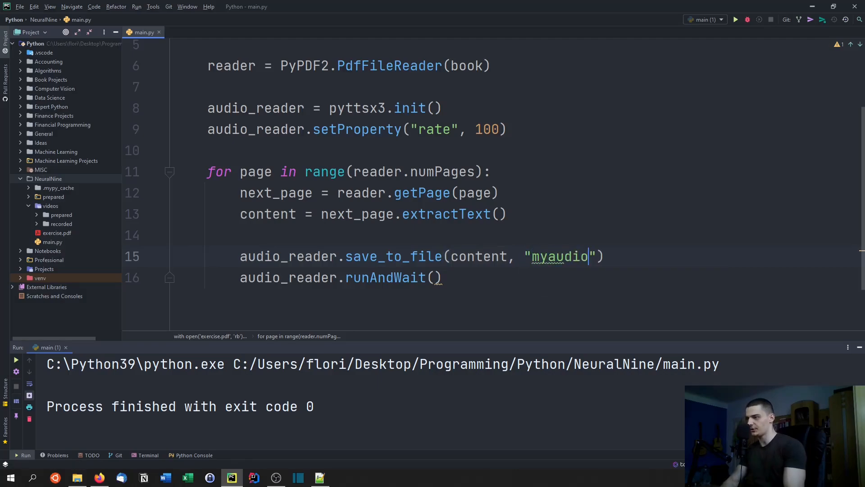
pyautogui.write('book.o')
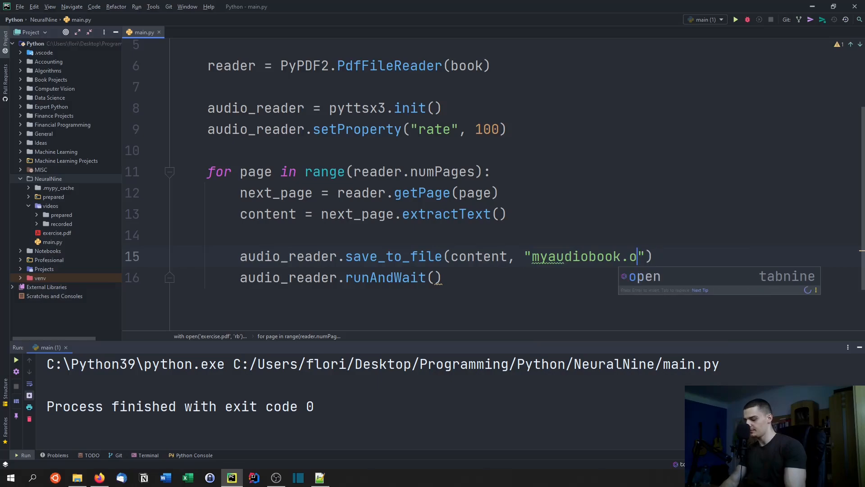
pyautogui.write('mp3')
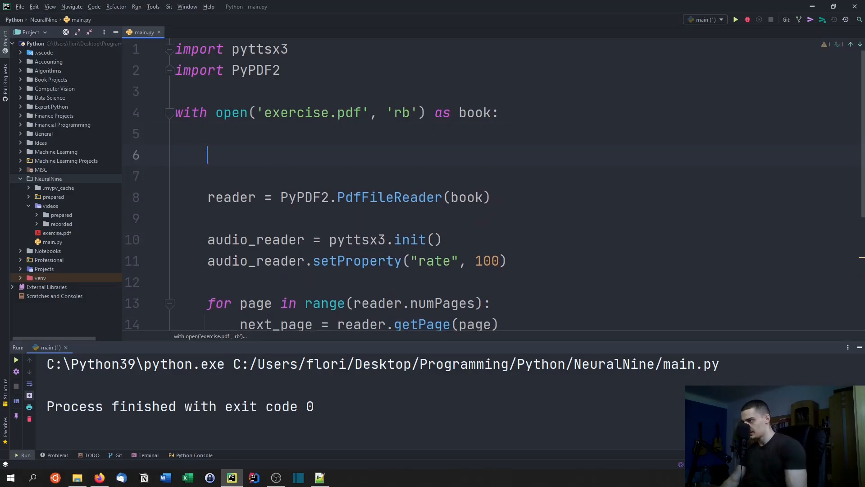
# Accumulate page text with full_text = "" and full_text += content, then open myaudiobook.mp3
pyautogui.write('full')
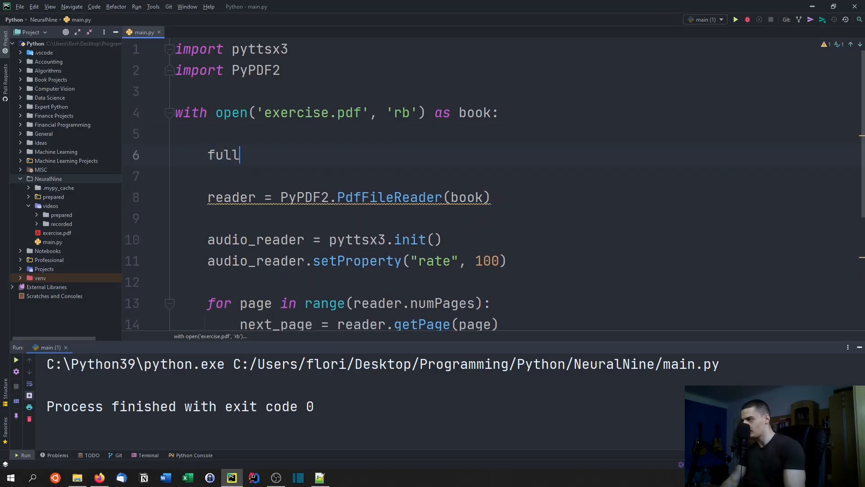
pyautogui.write('_text = ""')
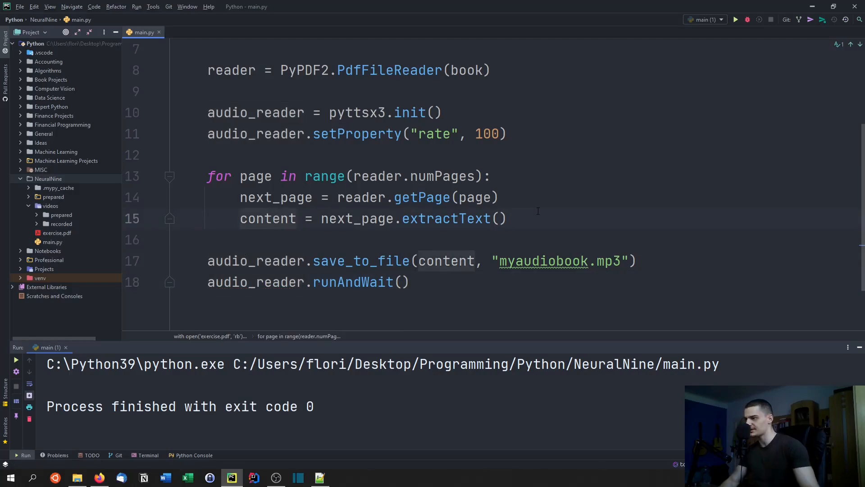
pyautogui.write('f')
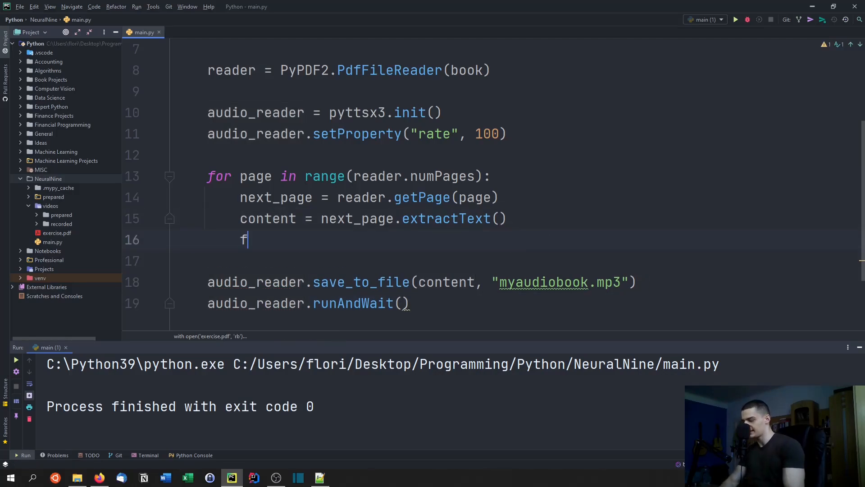
pyautogui.write('ul')
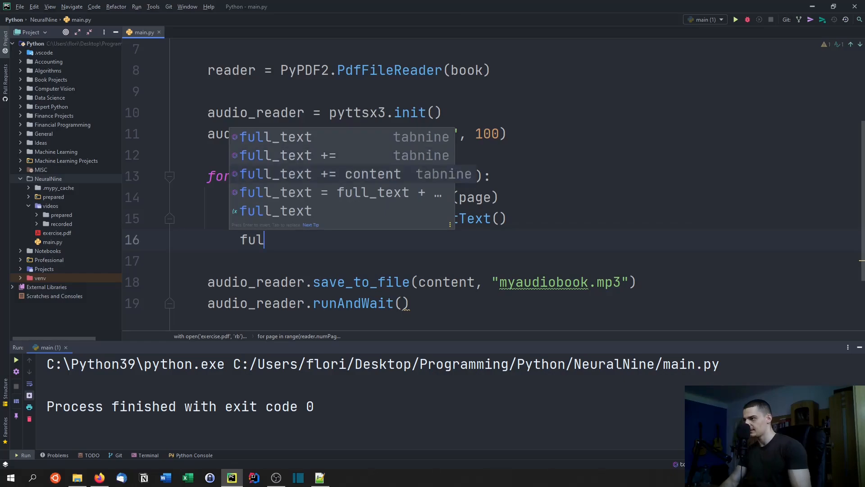
pyautogui.press('Tab')
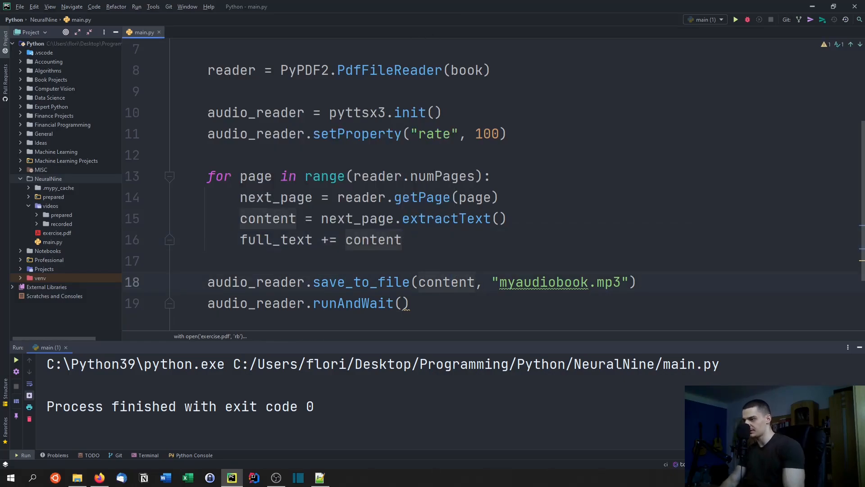
pyautogui.write('full_text')
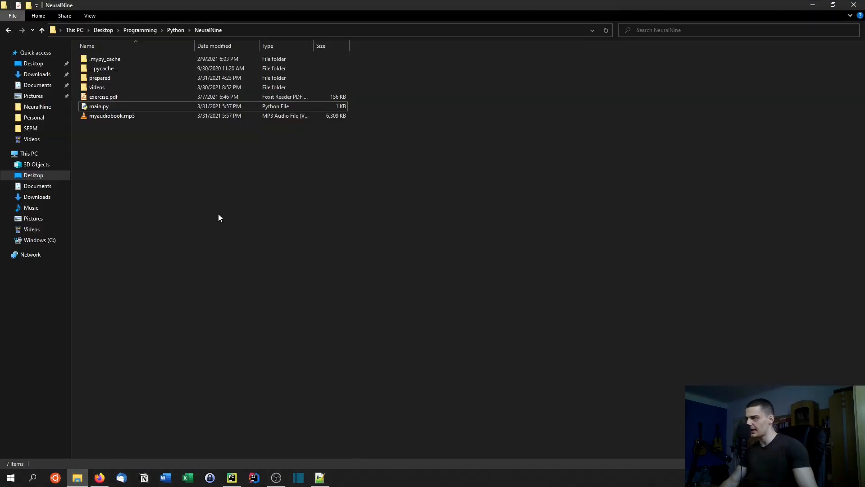
pyautogui.click(112, 115)
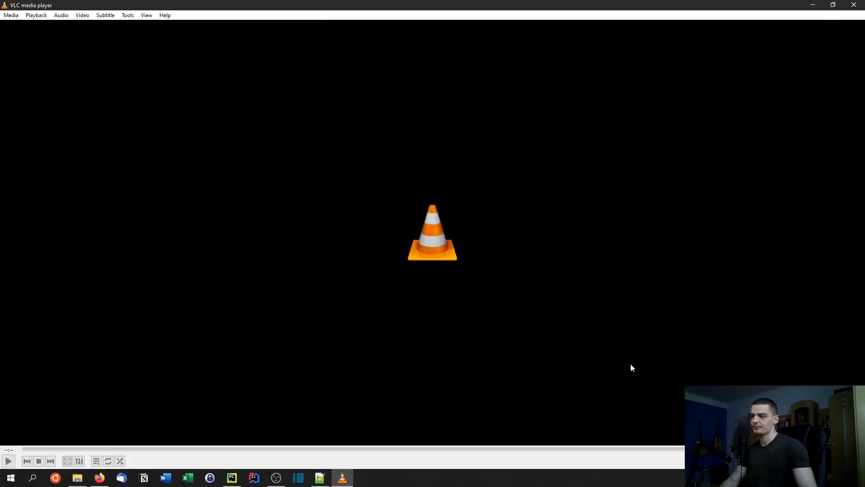
pyautogui.moveTo(300, 398)
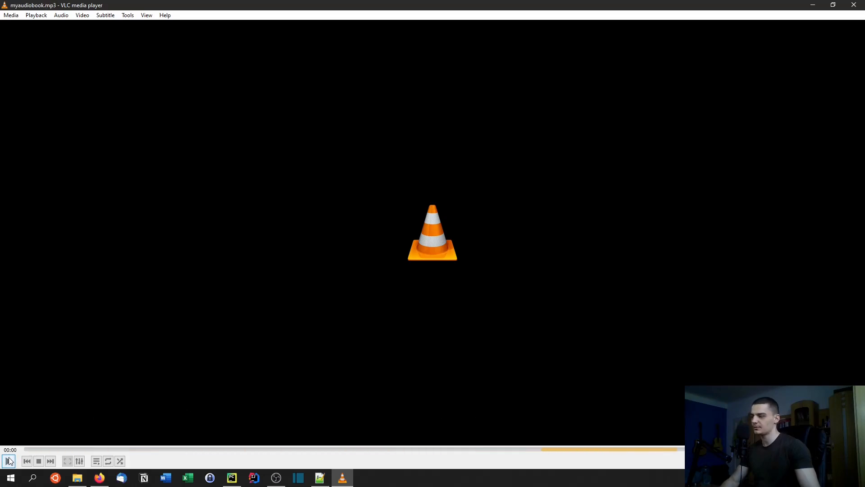
# Play and pause myaudiobook.mp3 in VLC, then switch back to PyCharm
pyautogui.click(9, 460)
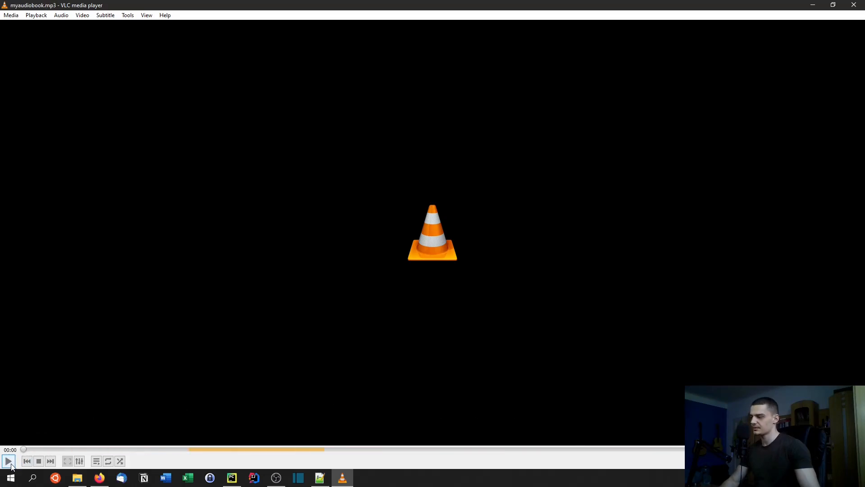
pyautogui.click(8, 460)
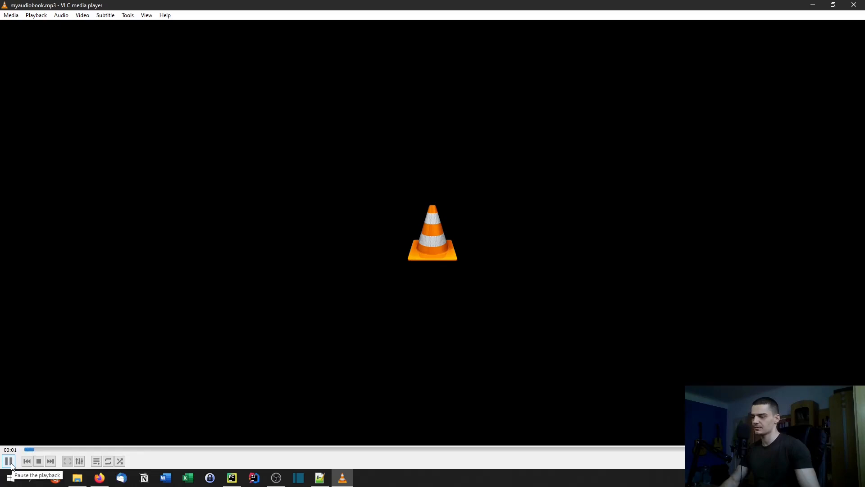
pyautogui.click(8, 461)
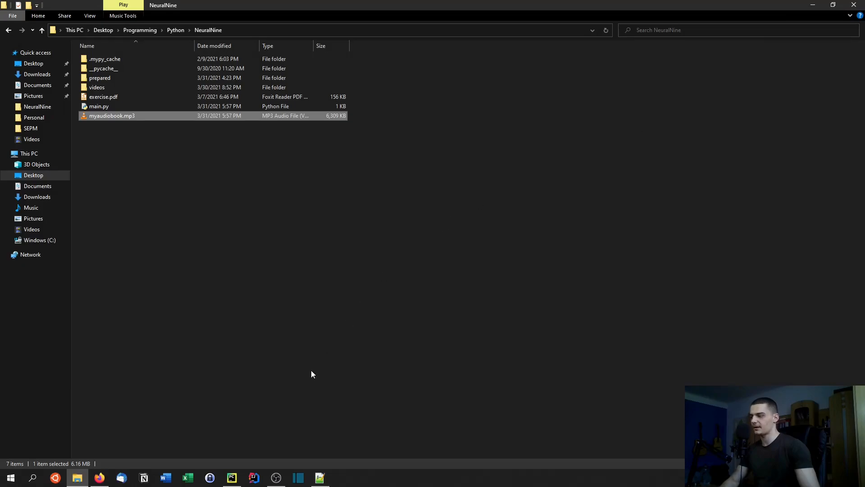
pyautogui.click(231, 477)
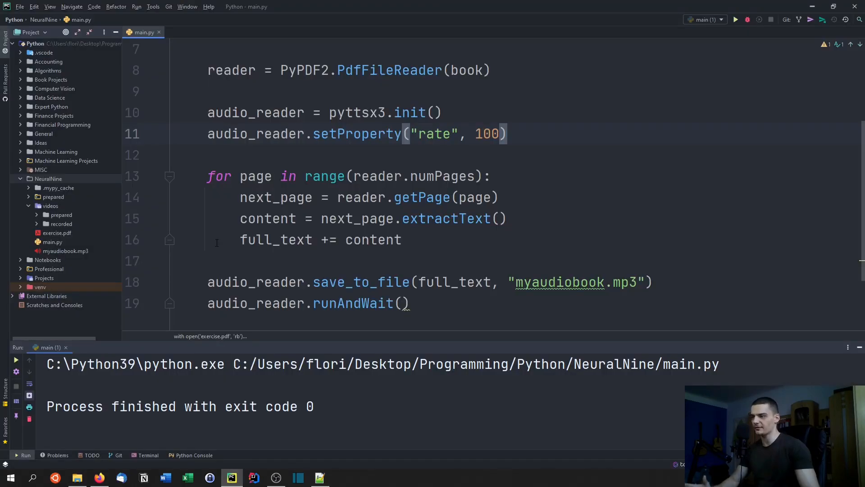